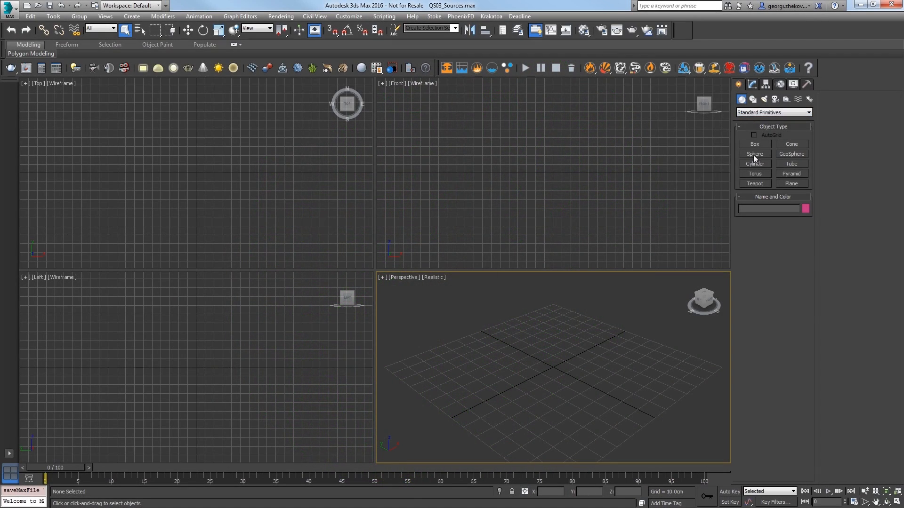
# Step: Draw a sphere and build a Phoenix FD FireSmokeSim grid around it
pyautogui.click(754, 154)
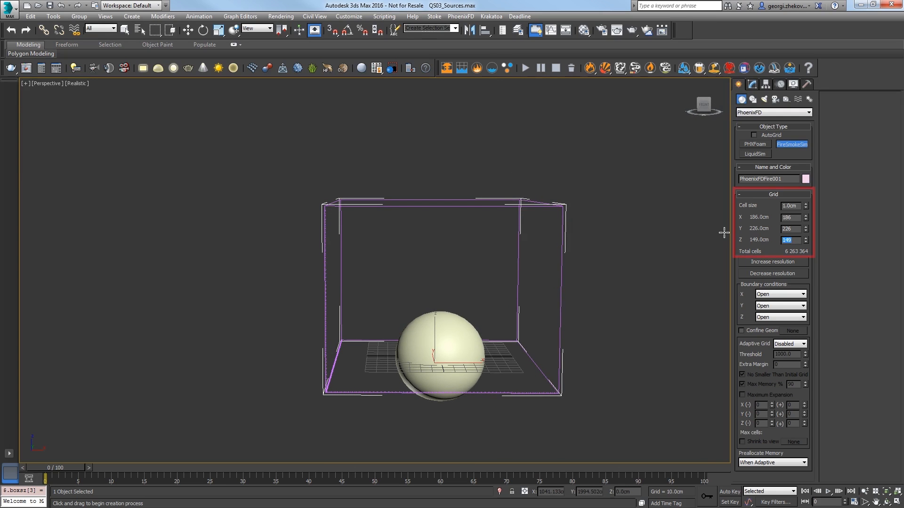
pyautogui.click(804, 238)
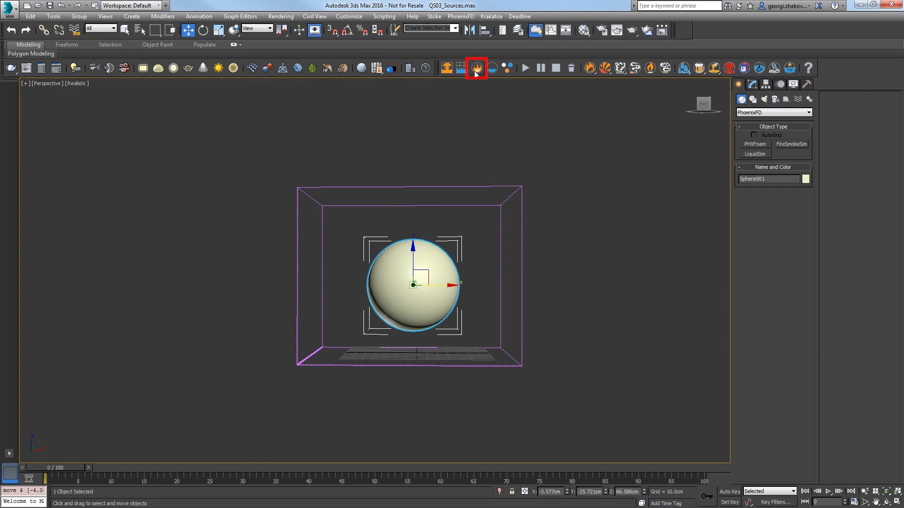
# Step: Place a PHXSource helper and add Sphere001 as its emitter node
pyautogui.click(475, 68)
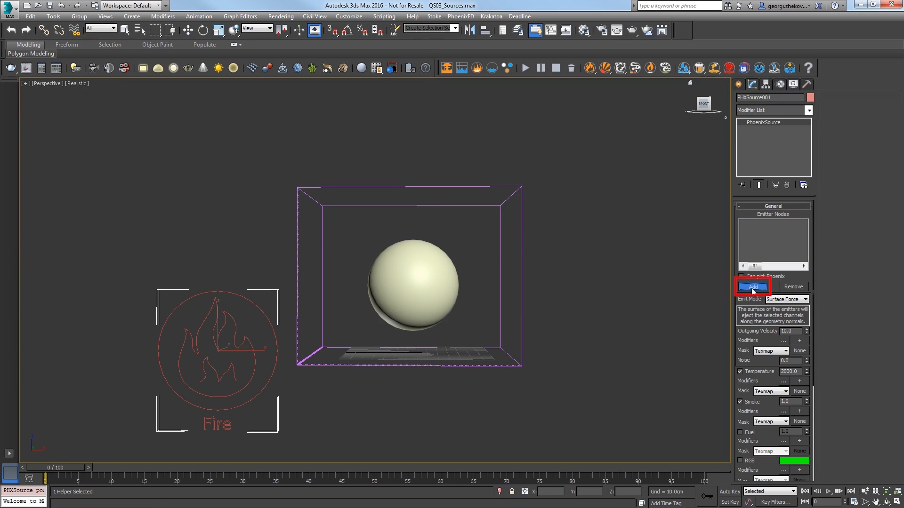
pyautogui.click(752, 286)
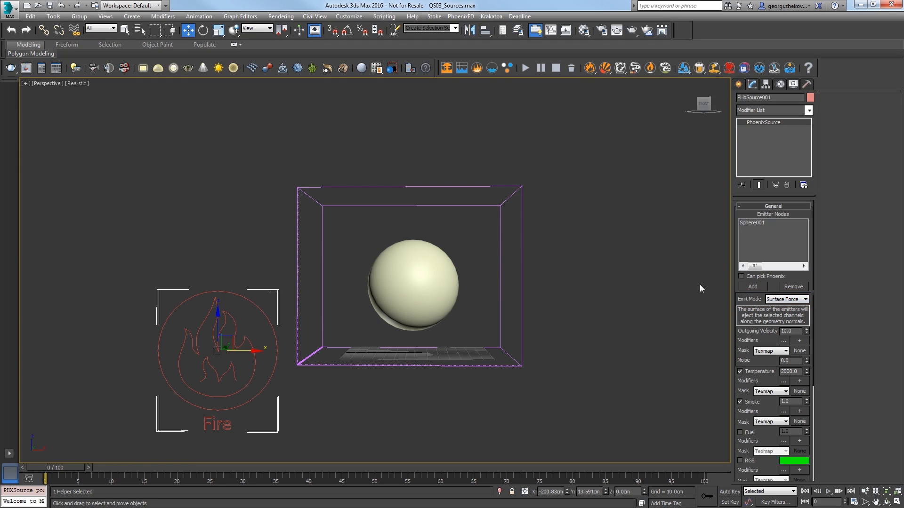
pyautogui.click(411, 287)
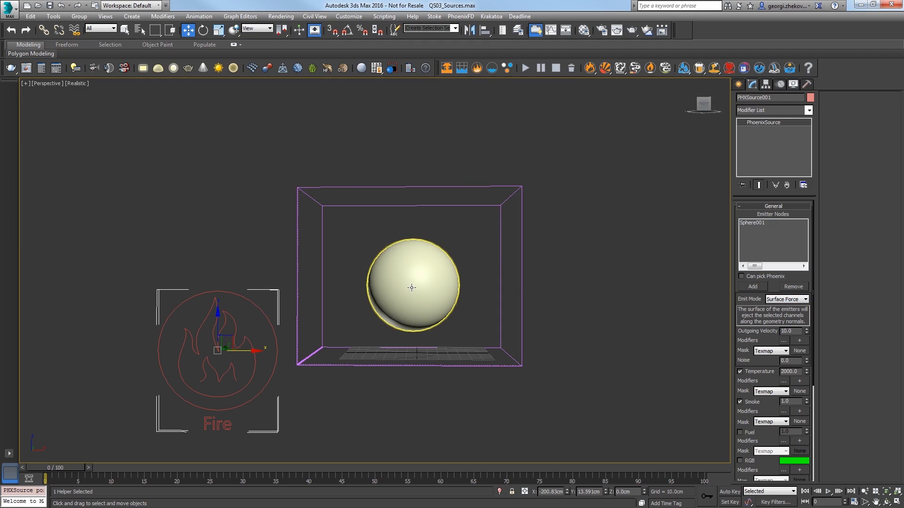
pyautogui.moveTo(411, 288)
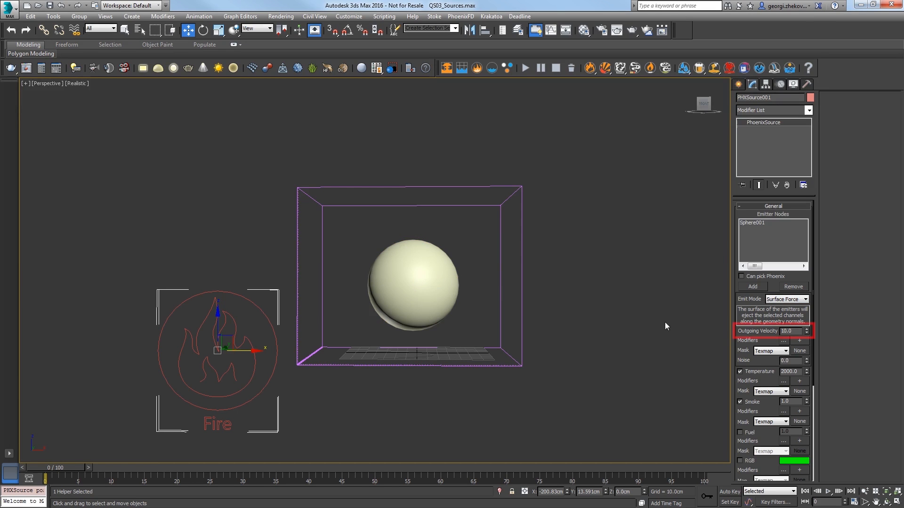
# Step: Set Outgoing Velocity to 5.0, then use Auto Key to key a new velocity at frame 50
pyautogui.tripleClick(790, 331)
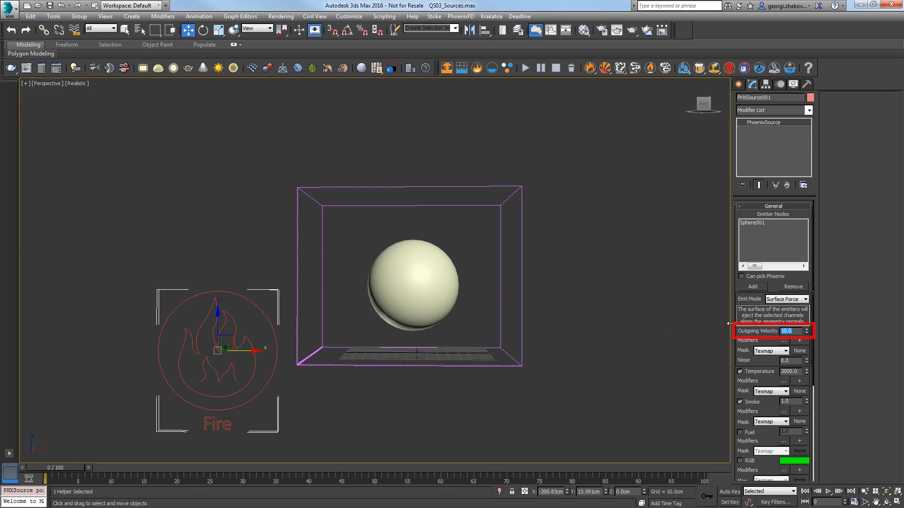
pyautogui.write('5.0')
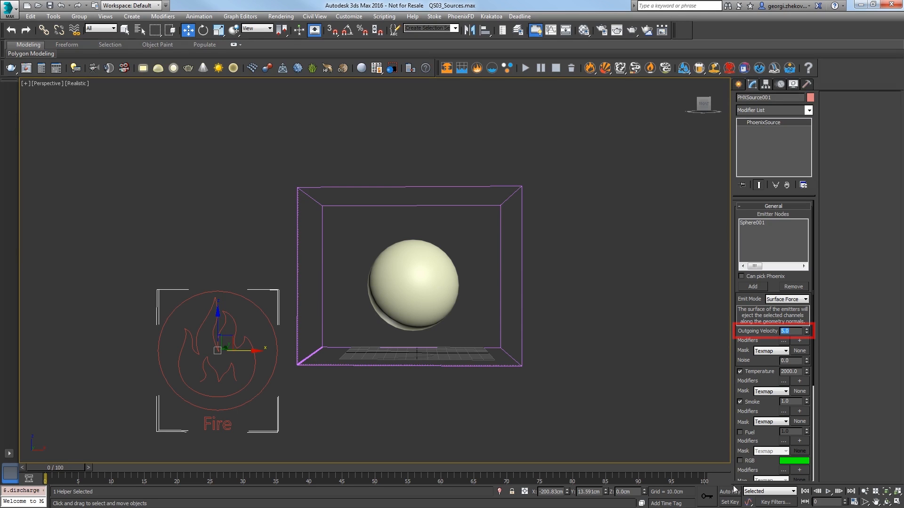
pyautogui.click(727, 491)
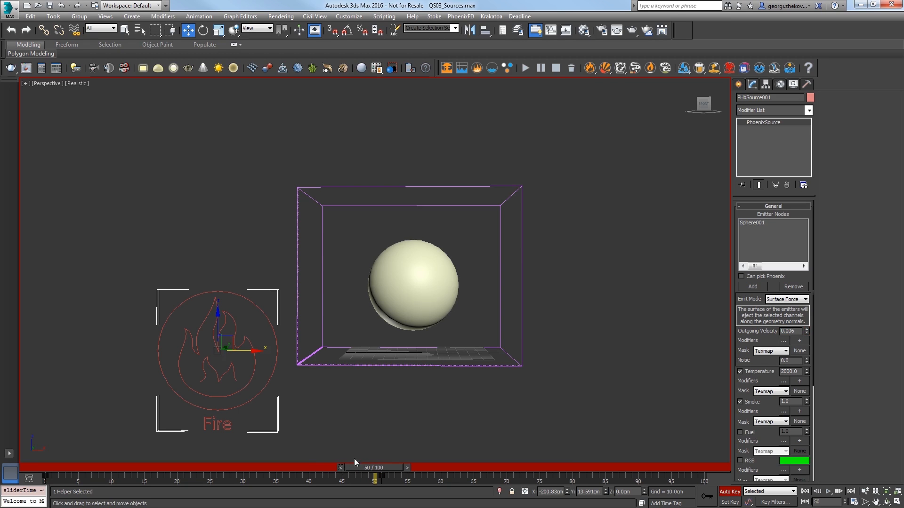
pyautogui.tripleClick(788, 331)
pyautogui.write('5')
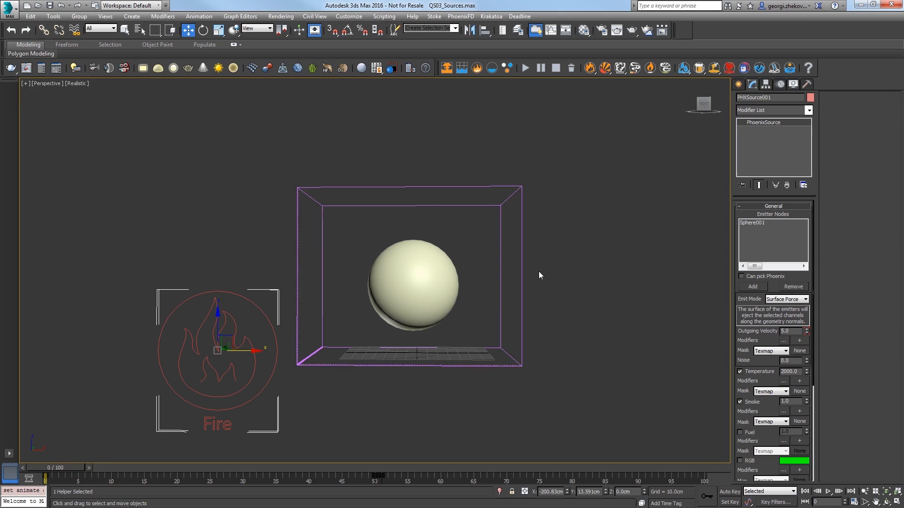
pyautogui.moveTo(509, 170)
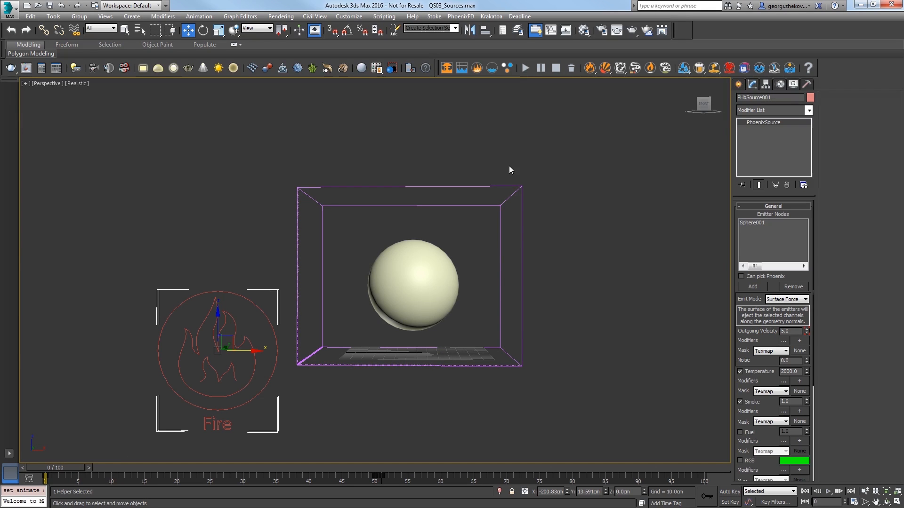
# Step: Run the Phoenix FD simulation for a few frames, then select the simulator's standard gravity value
pyautogui.click(524, 68)
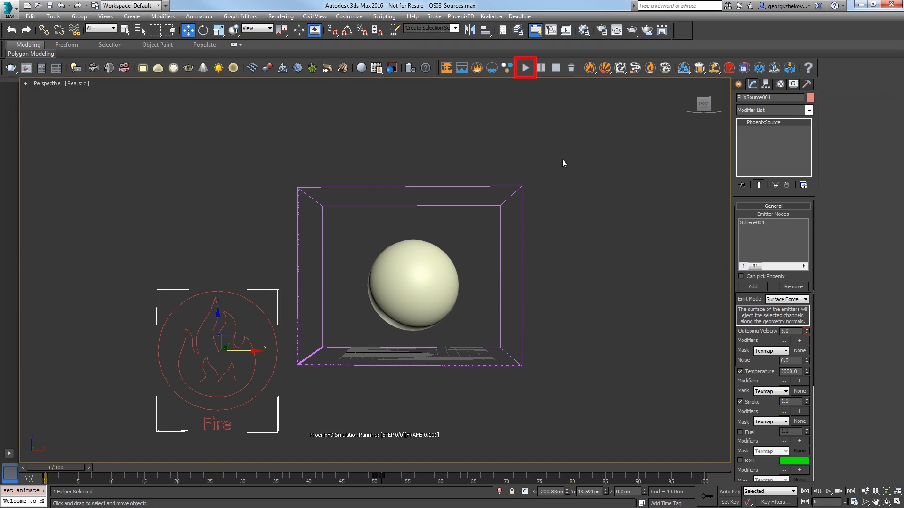
pyautogui.click(524, 67)
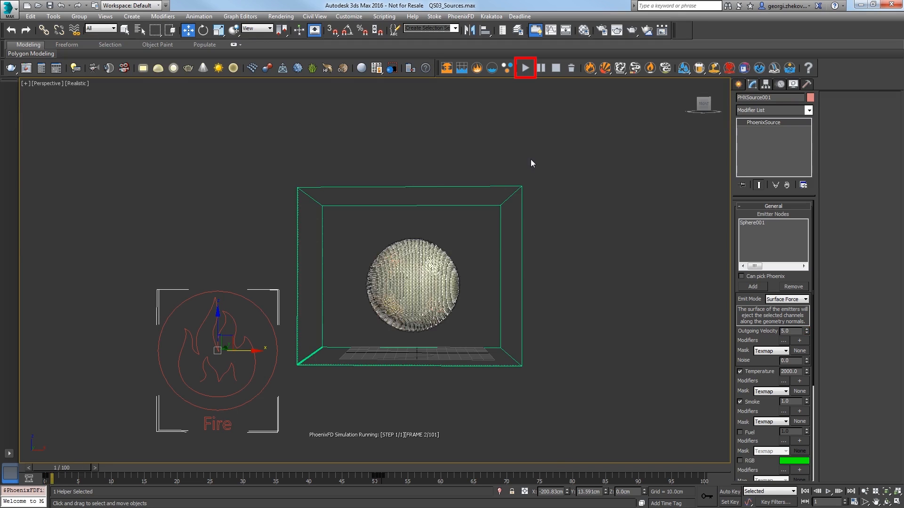
pyautogui.click(524, 67)
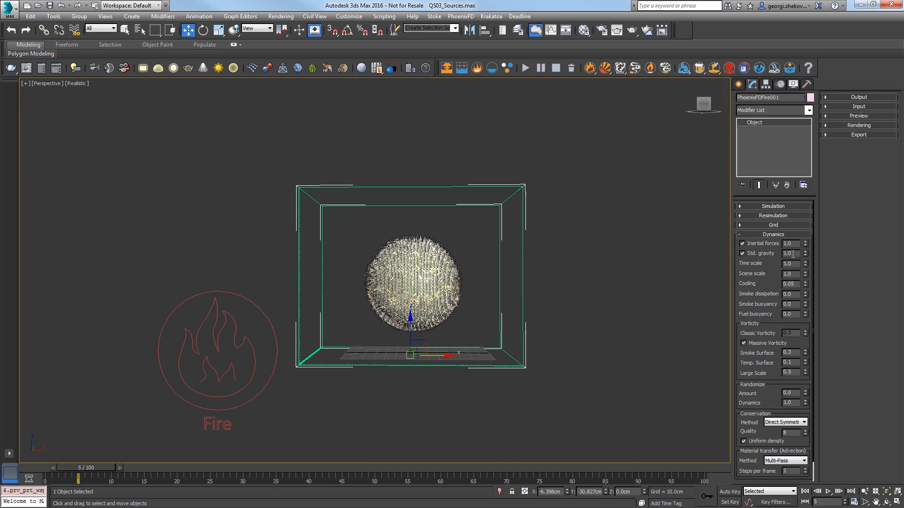
pyautogui.tripleClick(790, 253)
pyautogui.write('0')
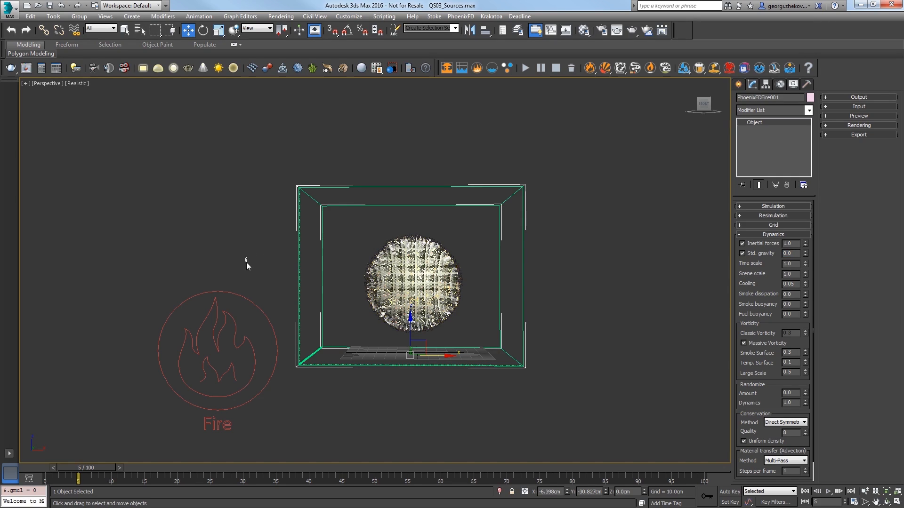
# Step: Turn off Temperature emission on PHXSource001 and restart the simulation from the simulator
pyautogui.click(217, 349)
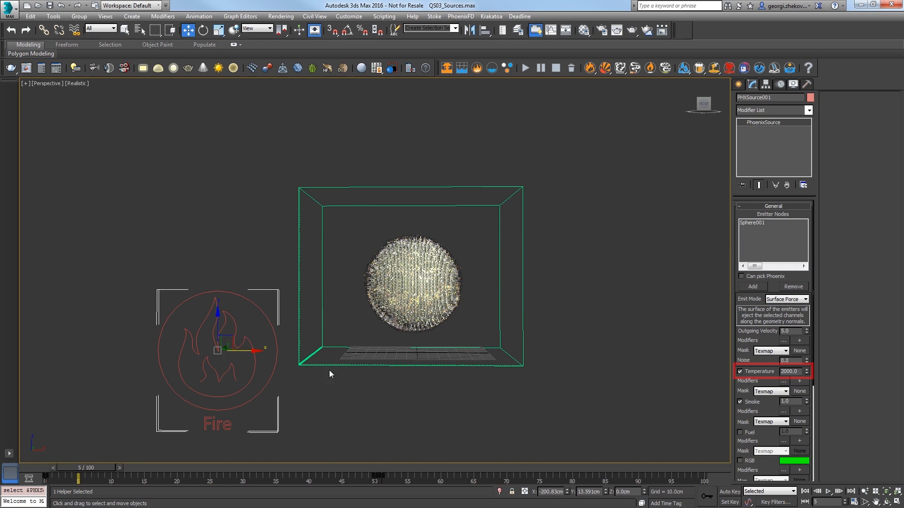
pyautogui.click(739, 371)
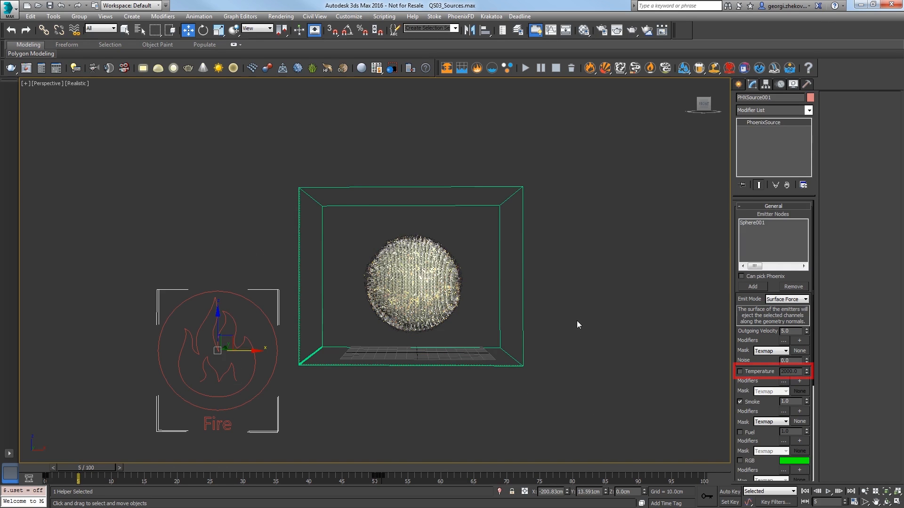
pyautogui.click(523, 68)
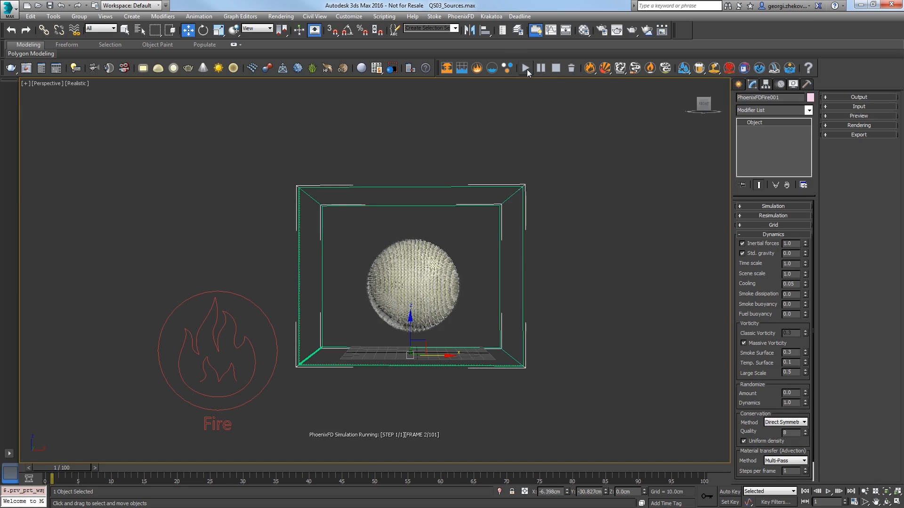
pyautogui.moveTo(554, 75)
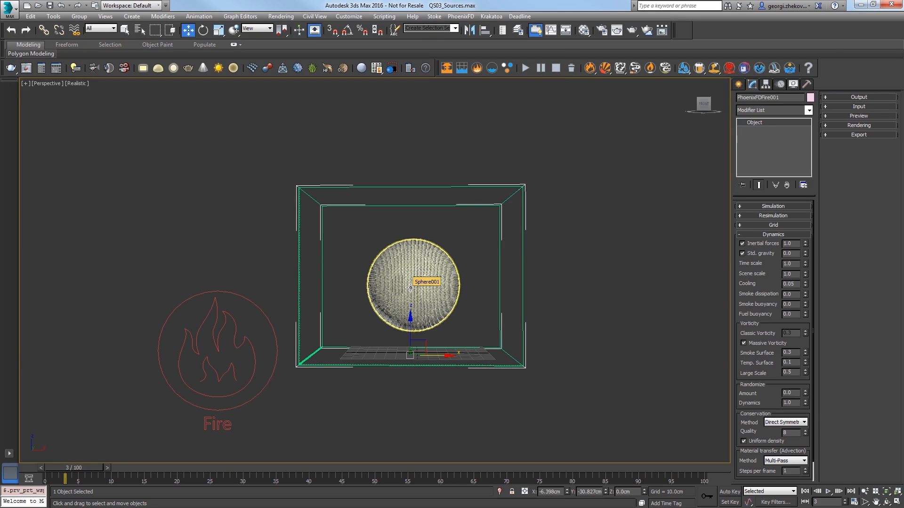
# Step: Give PHXSource001's Outgoing Velocity a Noise map as its mask
pyautogui.click(218, 350)
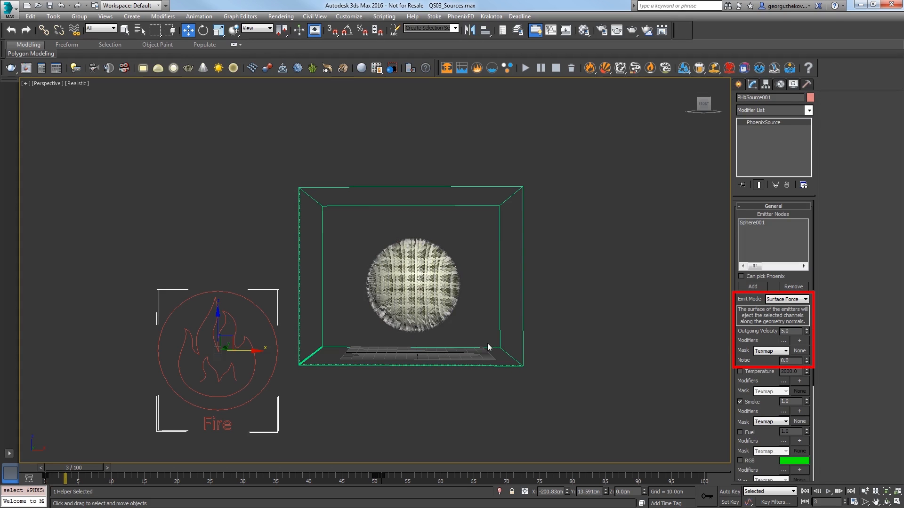
pyautogui.moveTo(796, 356)
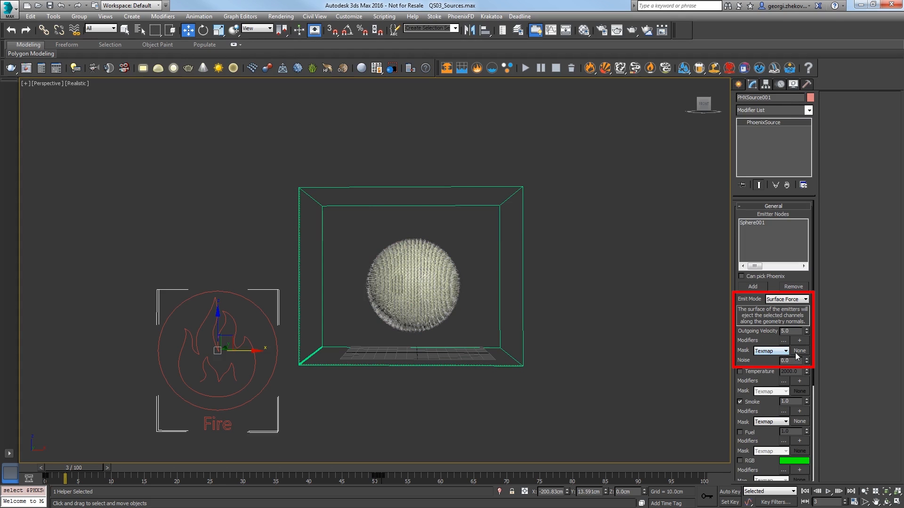
pyautogui.click(799, 350)
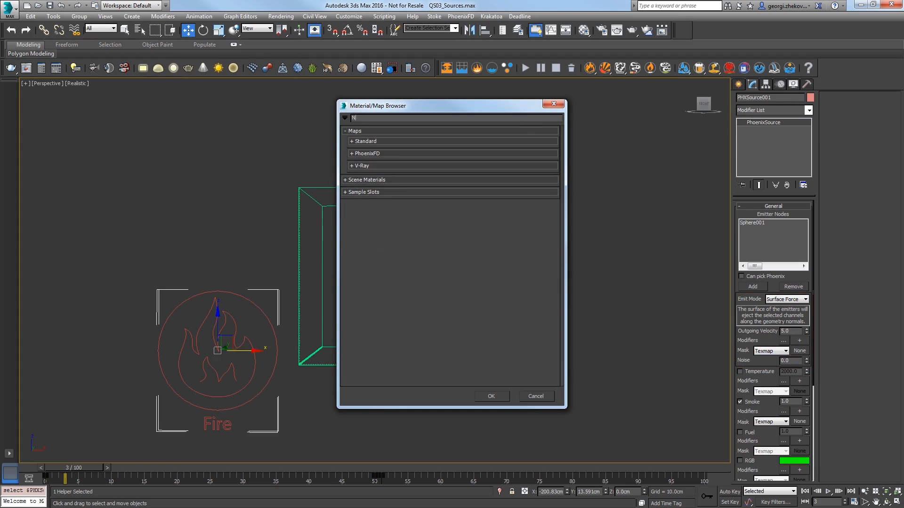
pyautogui.write('oi')
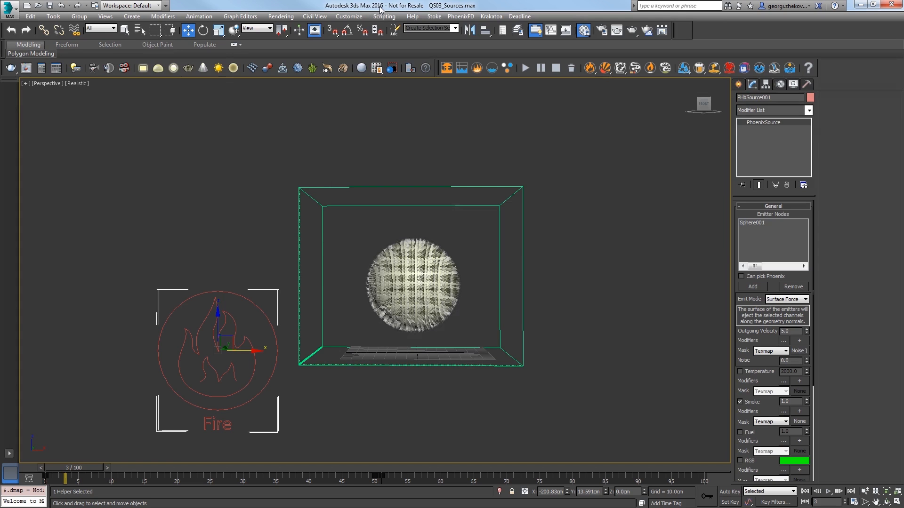
# Step: Instance the velocity-mask Noise map into the first Material Editor sample slot
pyautogui.click(395, 30)
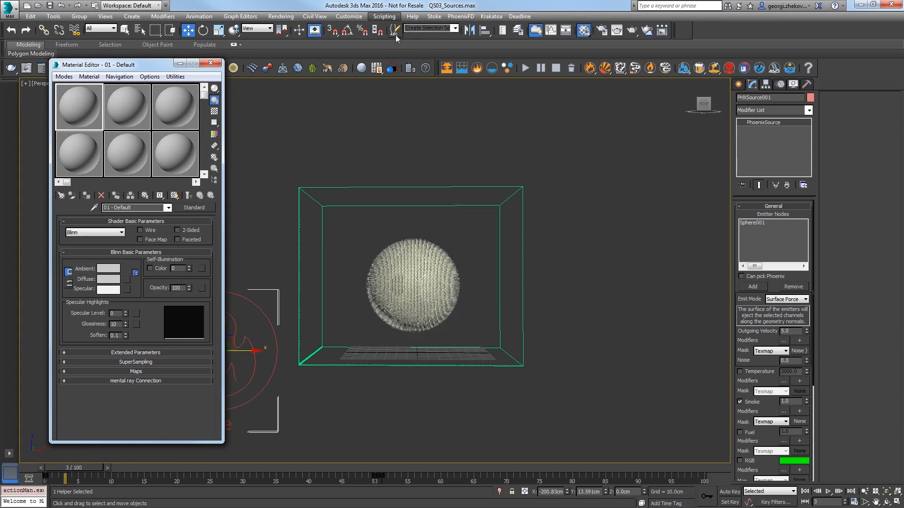
pyautogui.click(108, 279)
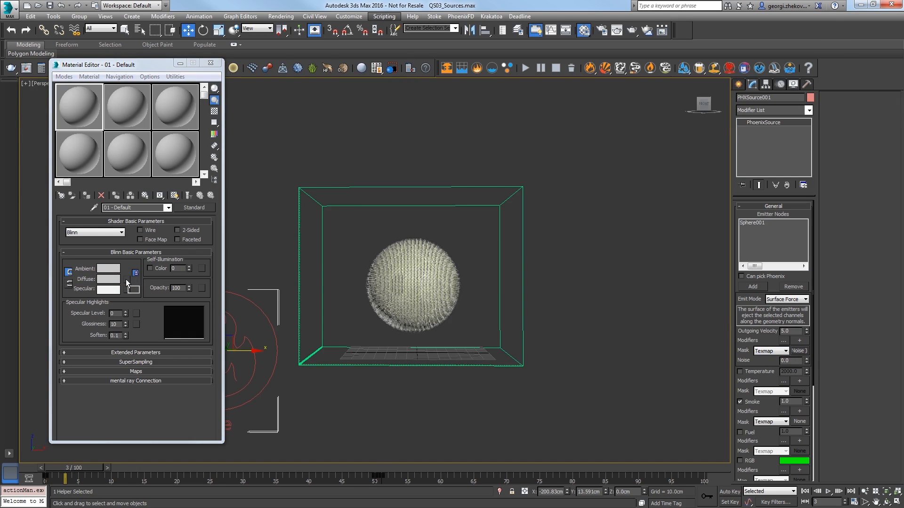
pyautogui.click(133, 273)
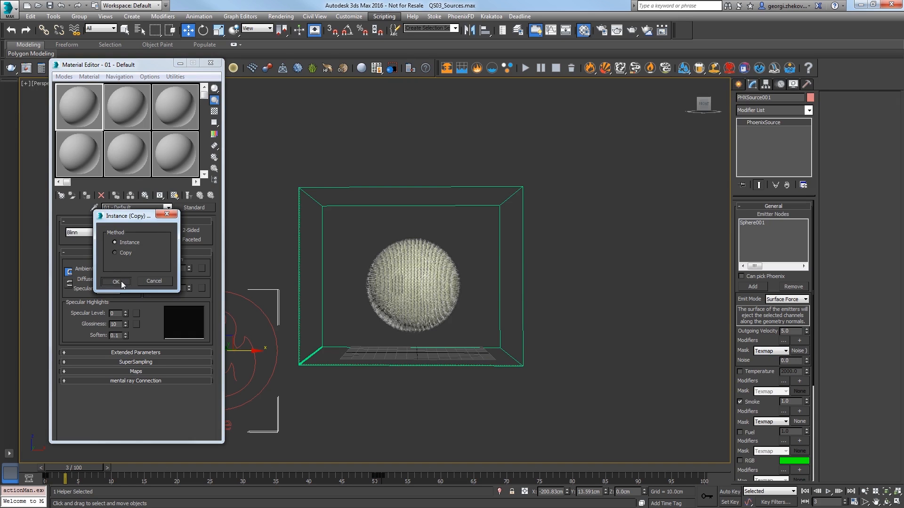
pyautogui.click(116, 283)
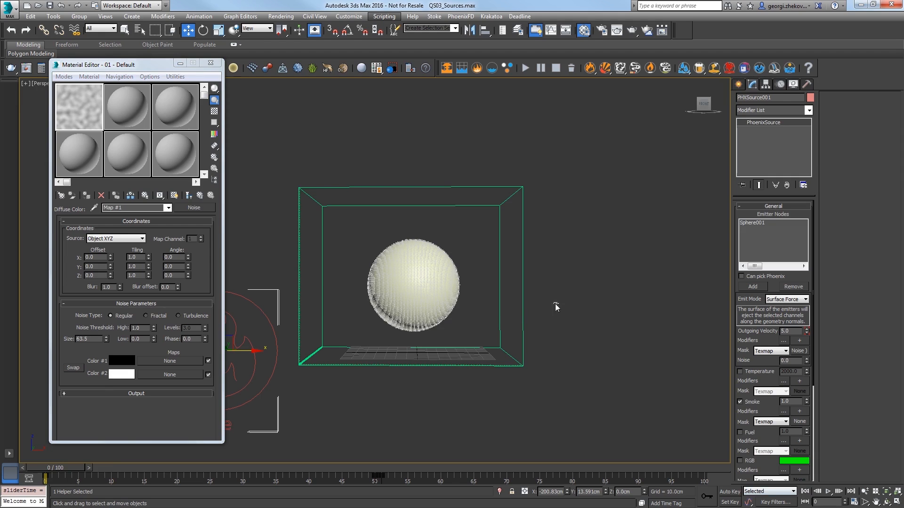
# Step: Clear the simulator's cached frames and show the Noise-mapped material on the sphere in the viewport
pyautogui.click(570, 68)
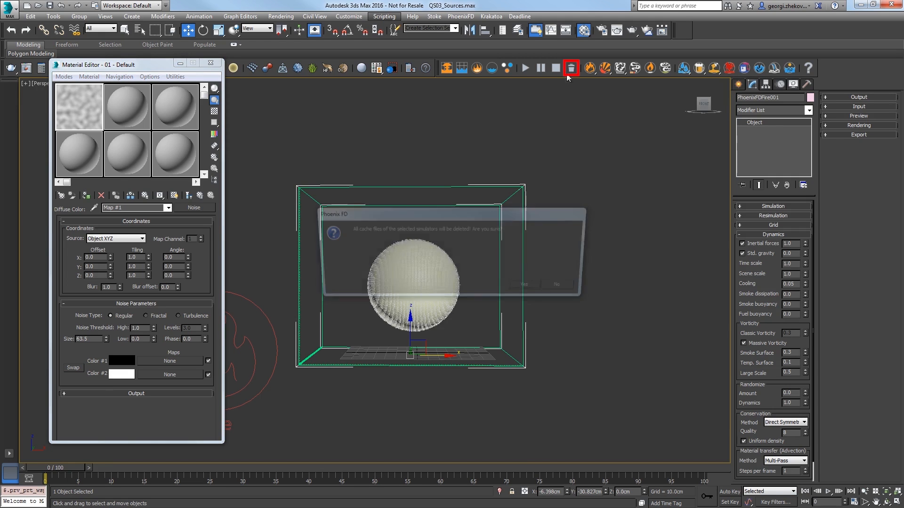
pyautogui.click(522, 283)
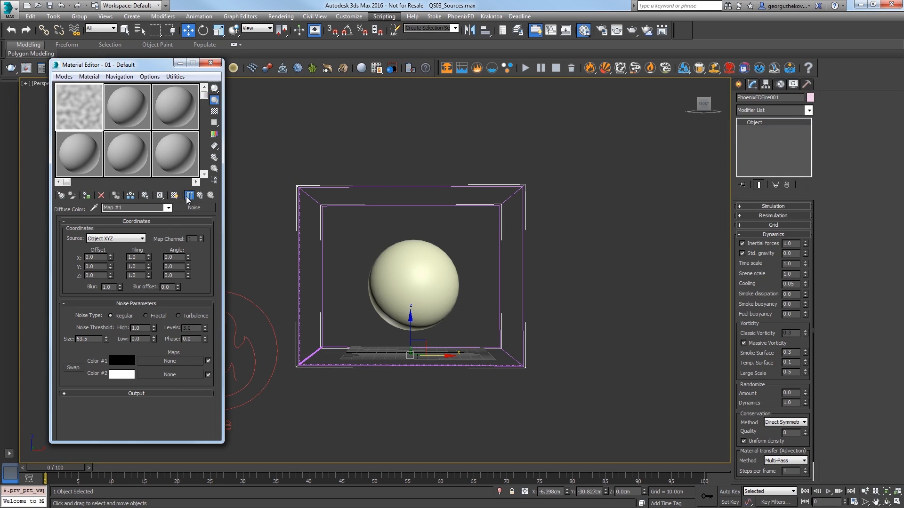
pyautogui.click(412, 279)
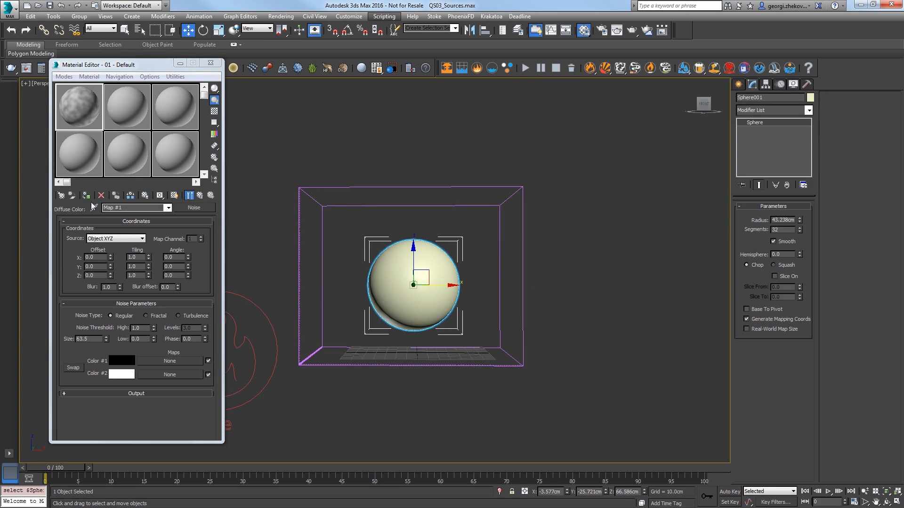
pyautogui.click(174, 194)
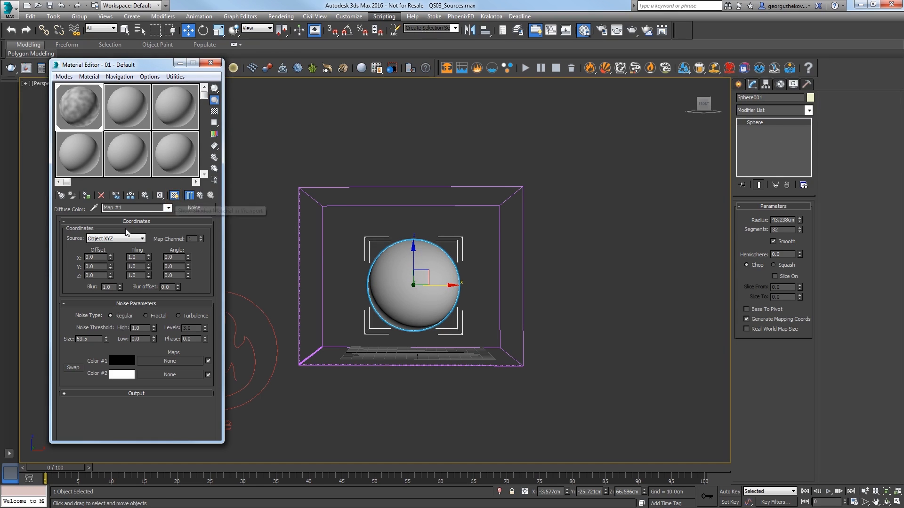
# Step: Set the Noise to Explicit Map Channel, size 0.2 and Fractal, and raise the High threshold
pyautogui.click(141, 238)
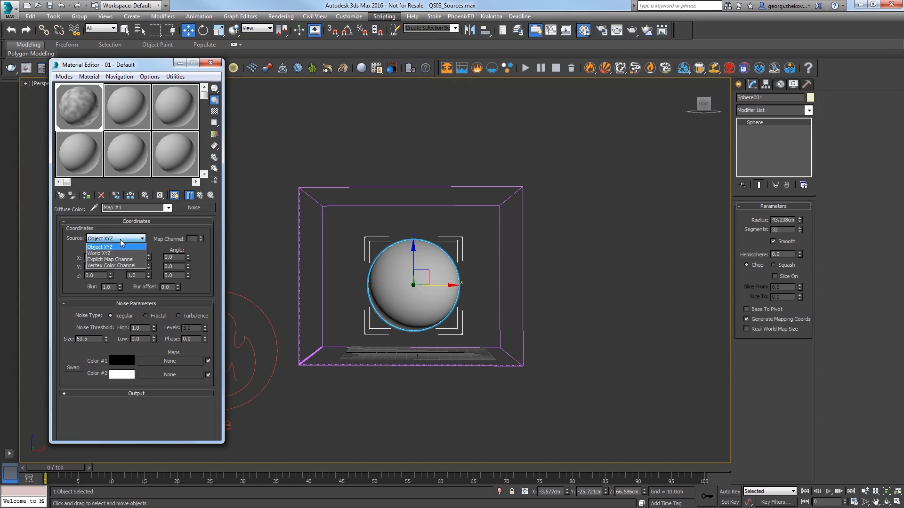
pyautogui.moveTo(110, 259)
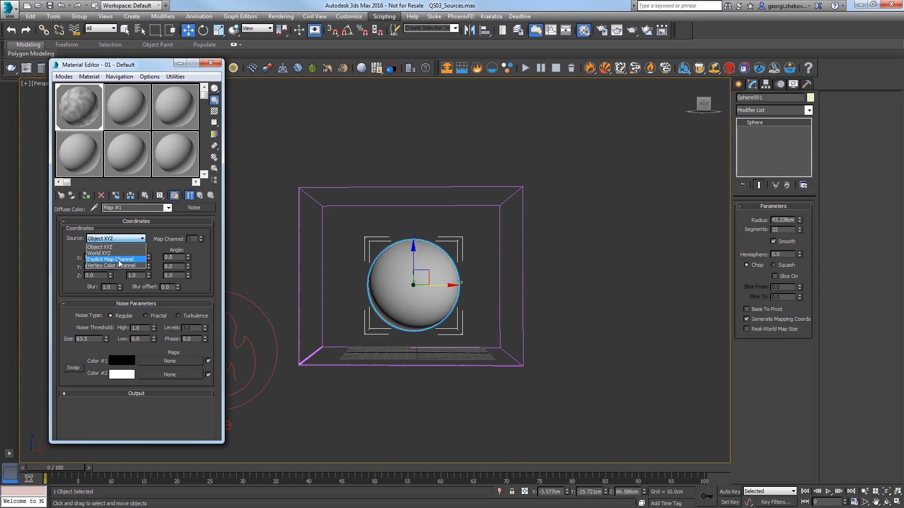
pyautogui.click(108, 259)
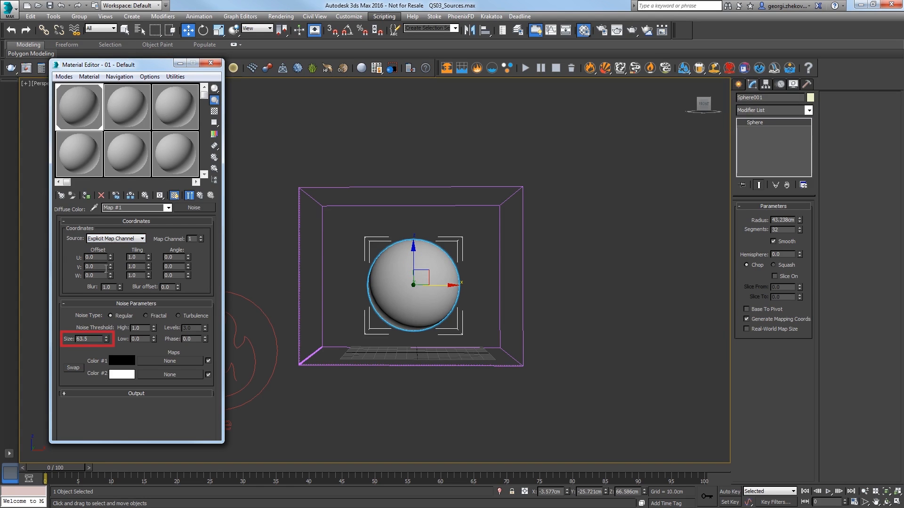
pyautogui.tripleClick(85, 338)
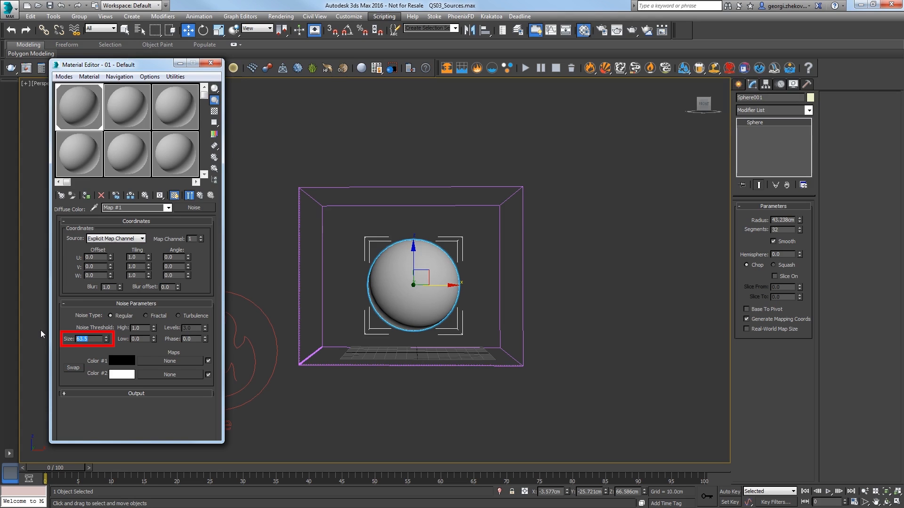
pyautogui.write('0.2')
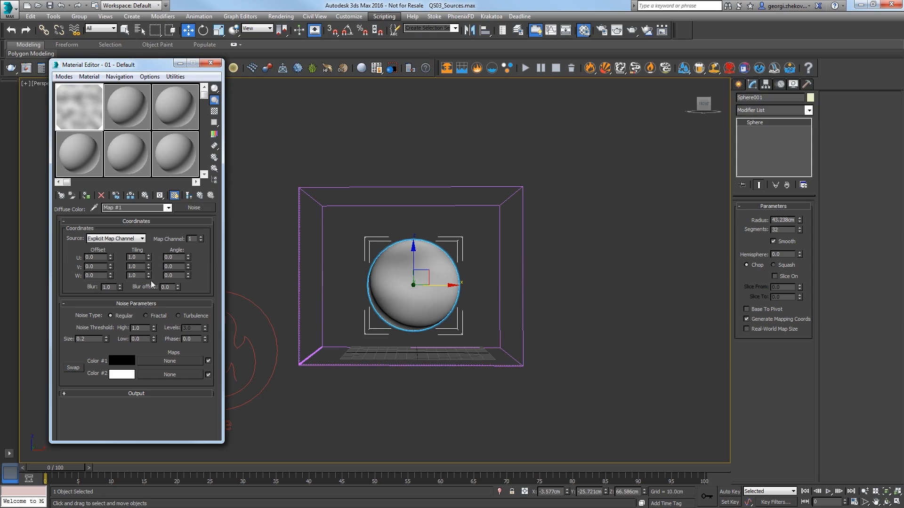
pyautogui.click(148, 315)
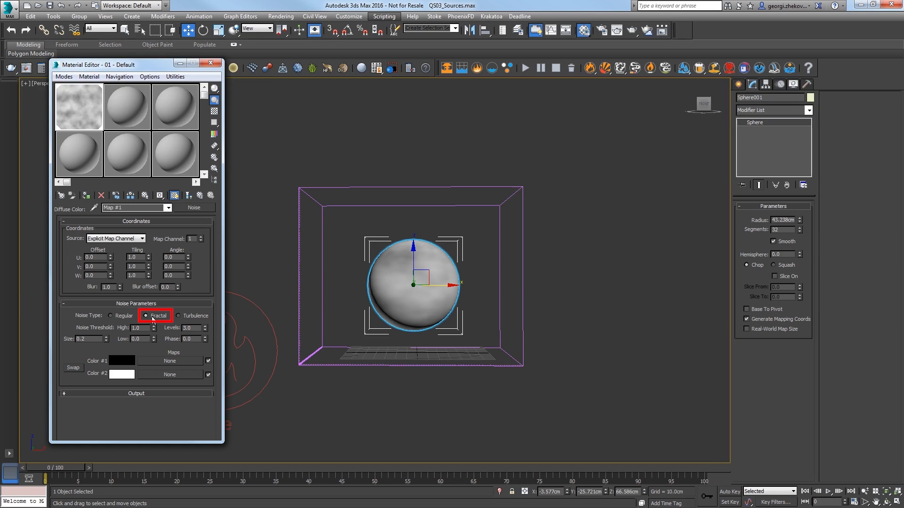
pyautogui.tripleClick(193, 328)
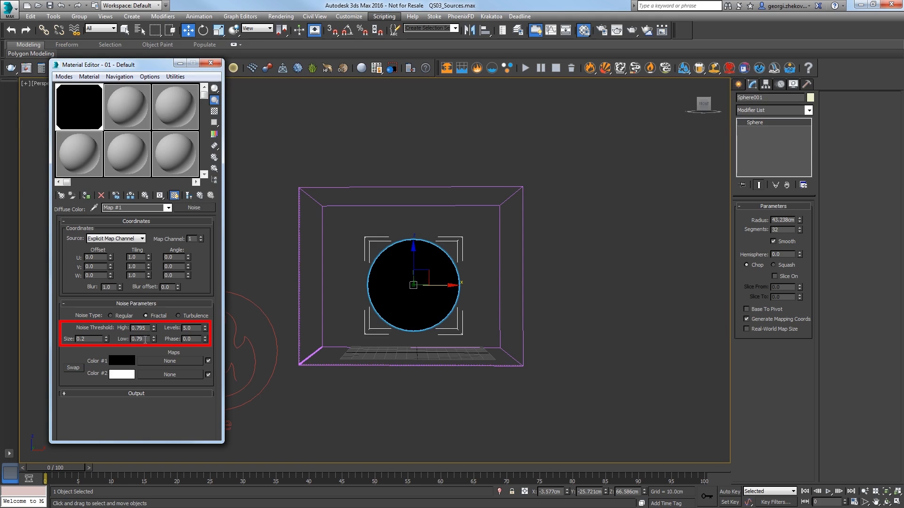
# Step: Key the noise Low threshold to 0.479 and Phase to 0.2 at frame 50, then reselect the simulator
pyautogui.tripleClick(138, 339)
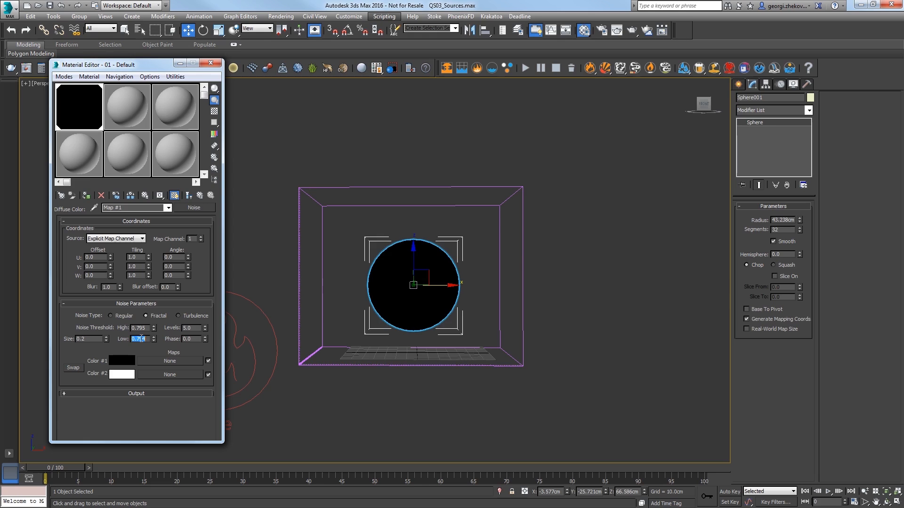
pyautogui.click(728, 492)
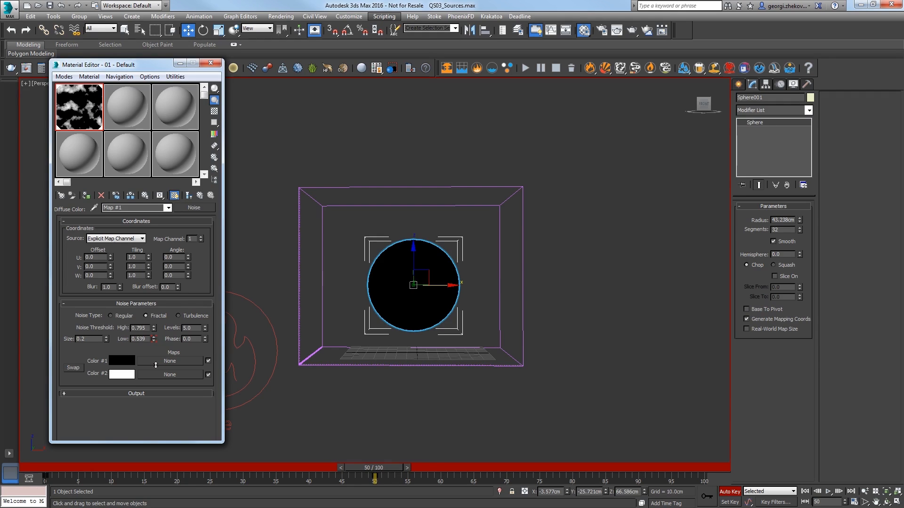
pyautogui.click(154, 340)
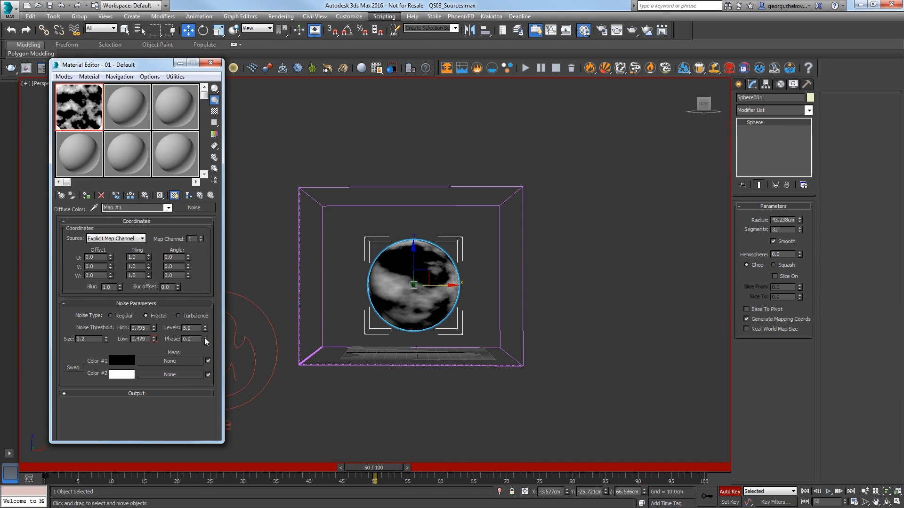
pyautogui.click(205, 337)
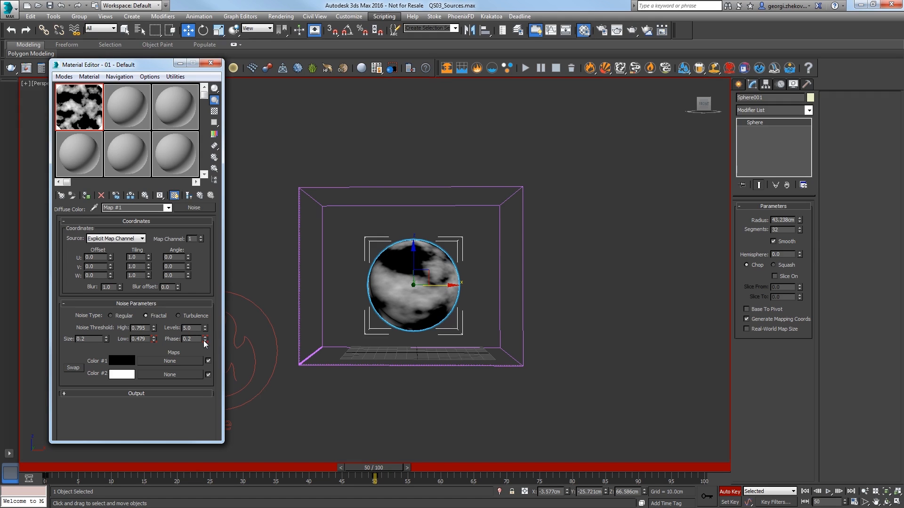
pyautogui.moveTo(736, 497)
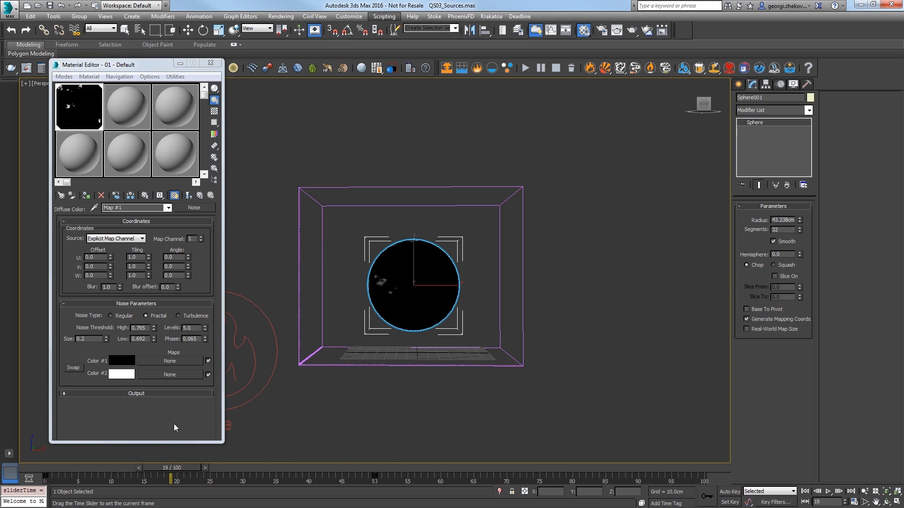
pyautogui.click(211, 62)
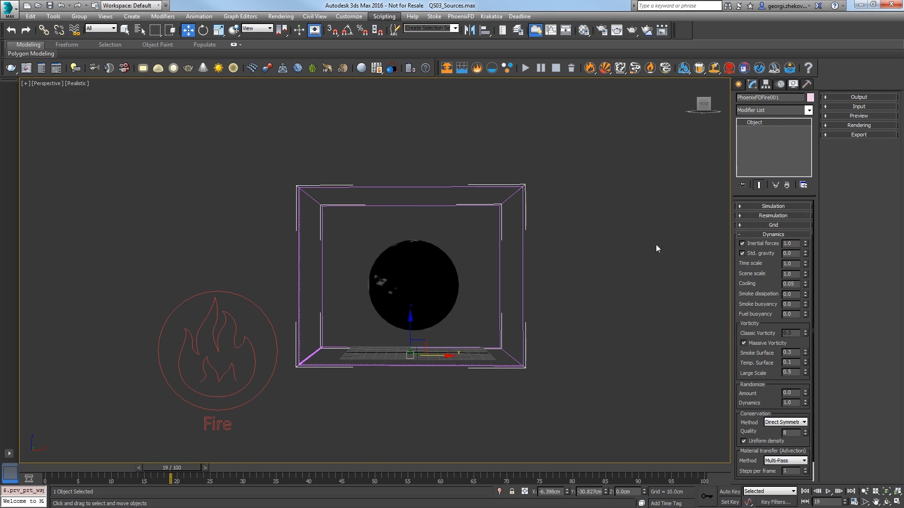
# Step: Run the fire simulation and enable GPU Preview in the viewport to show smoke puffs
pyautogui.click(772, 205)
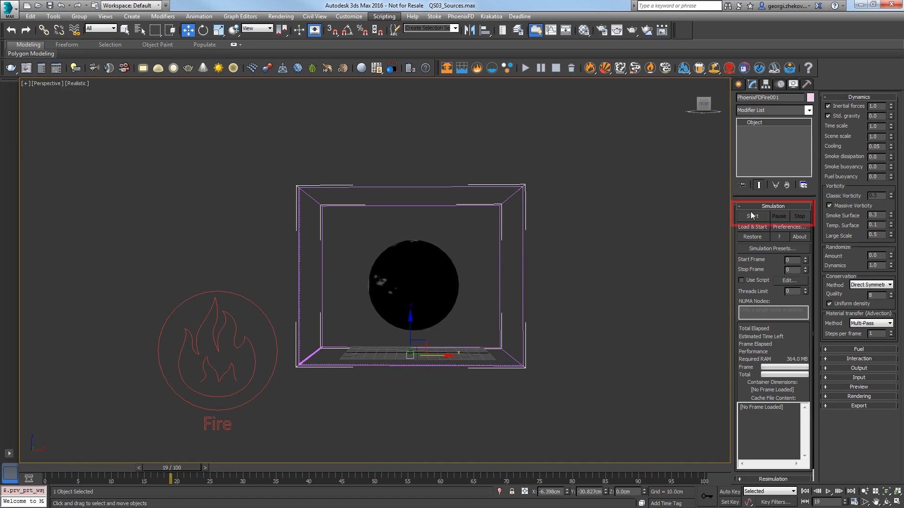
pyautogui.click(752, 215)
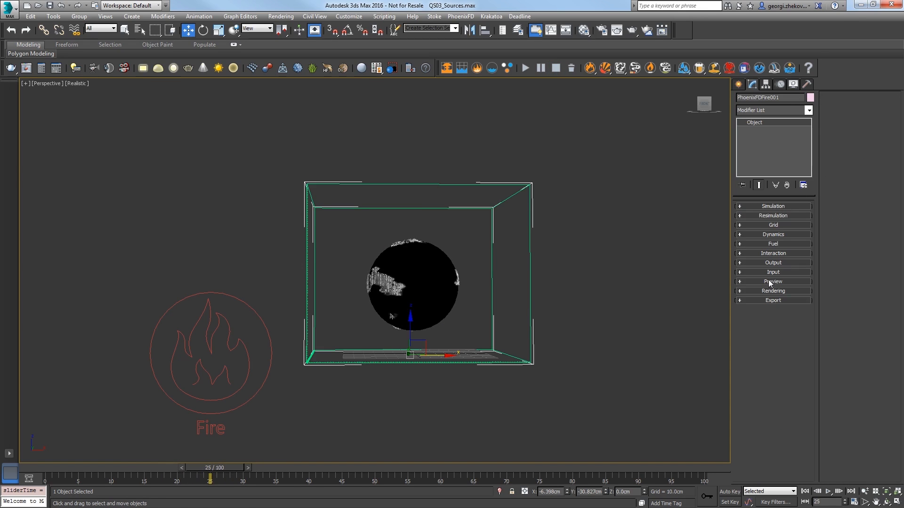
pyautogui.click(773, 282)
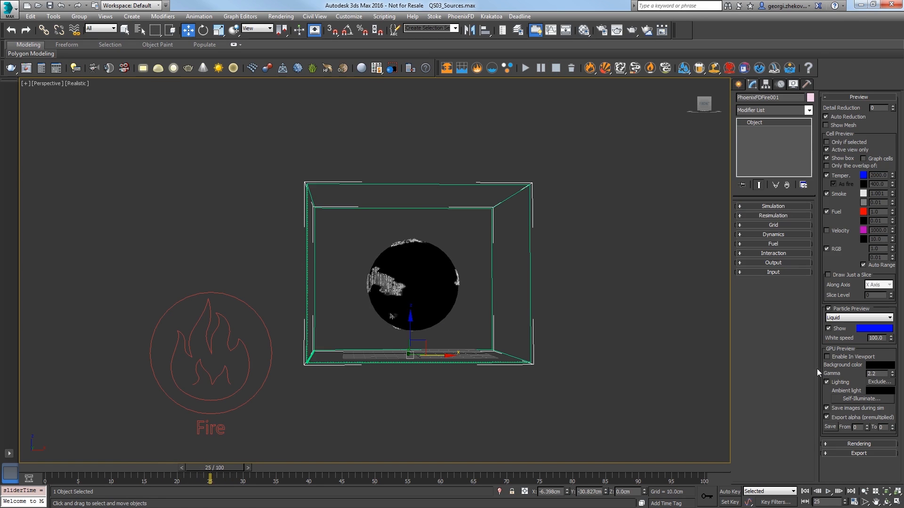
pyautogui.click(827, 356)
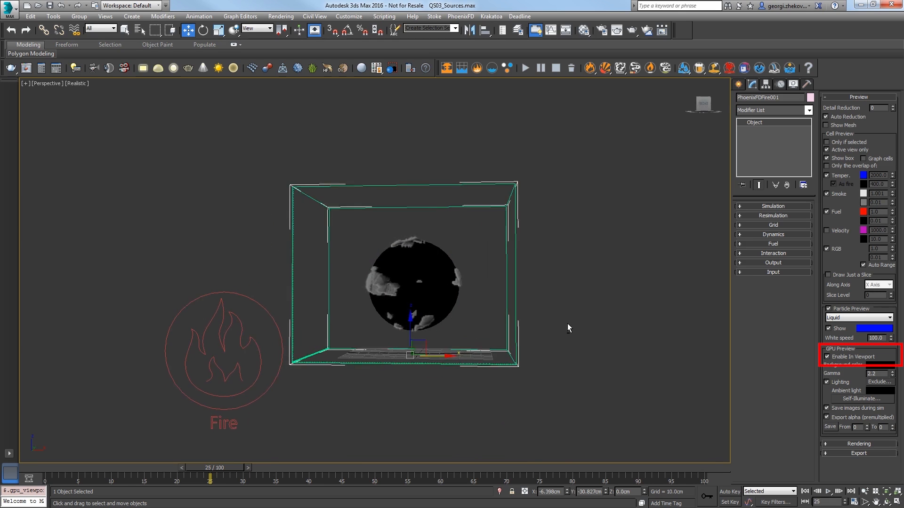
pyautogui.click(76, 83)
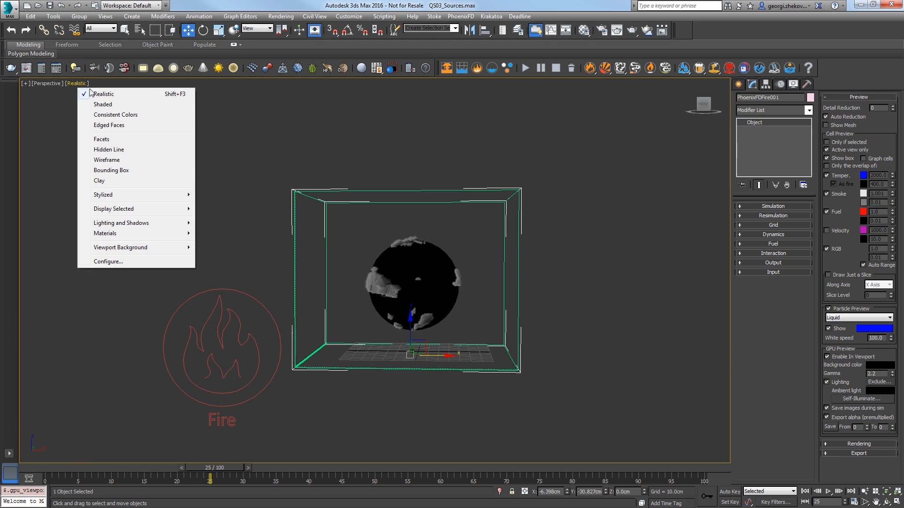
# Step: Switch the viewport to Wireframe and inspect PHXSource001 and its Sphere001 emitter
pyautogui.click(106, 159)
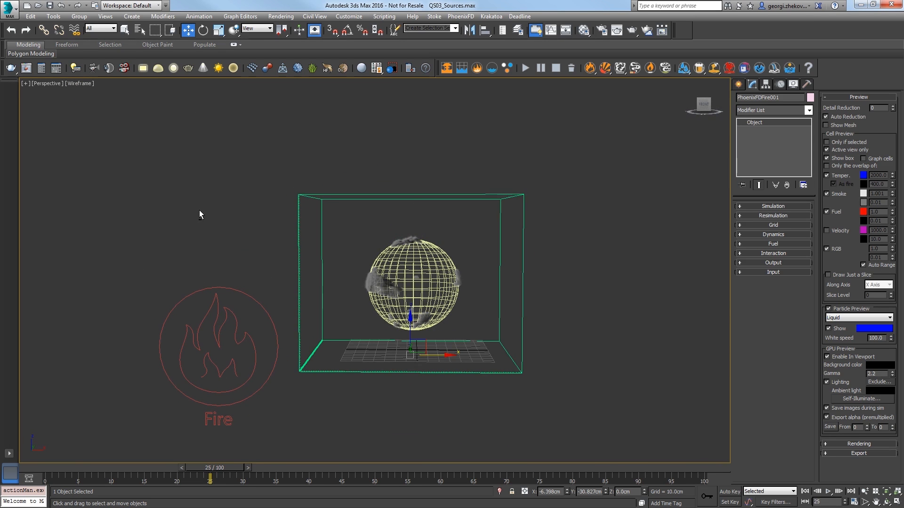
pyautogui.click(218, 345)
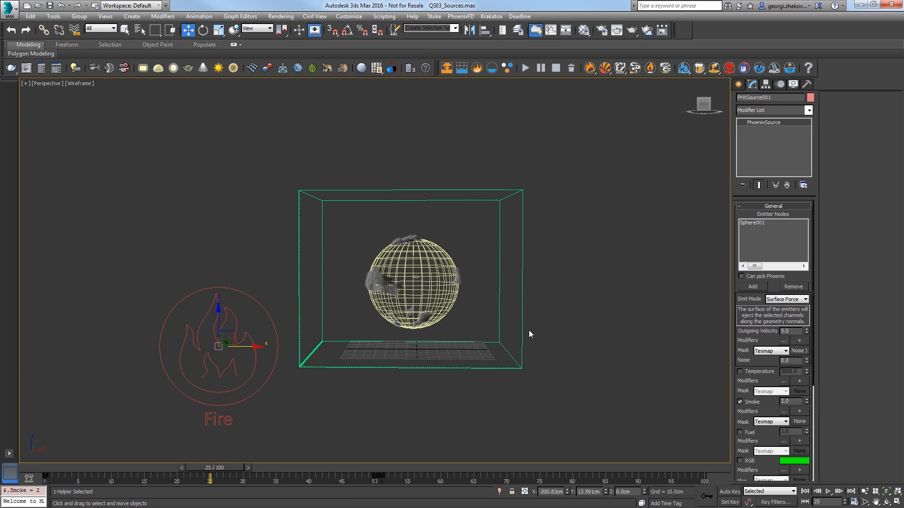
pyautogui.click(412, 283)
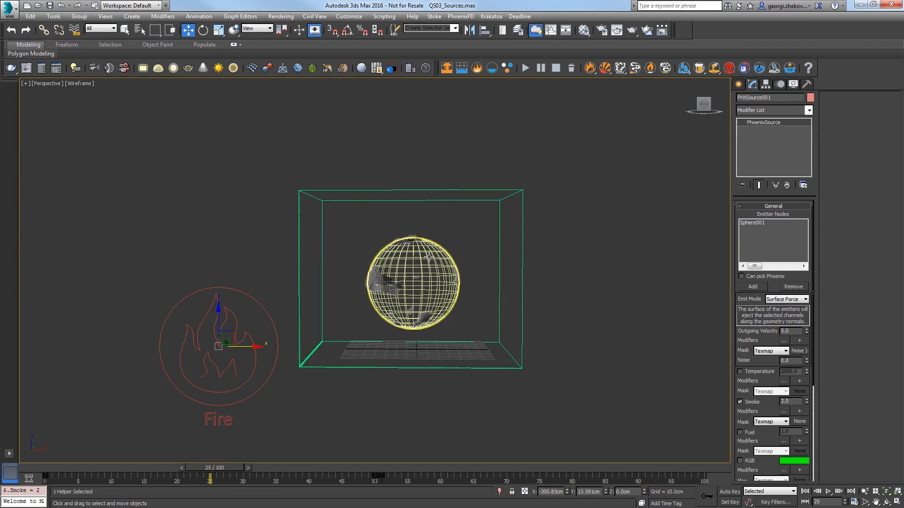
pyautogui.rightClick(413, 272)
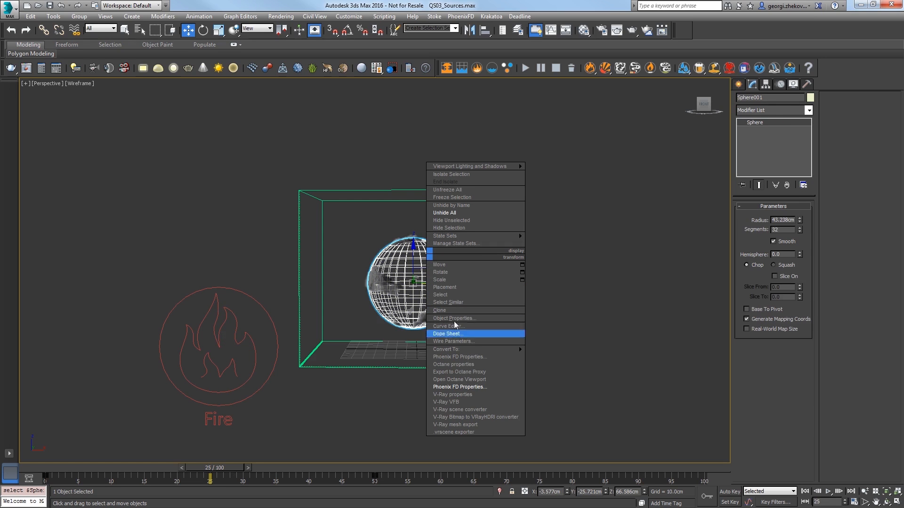
pyautogui.click(460, 386)
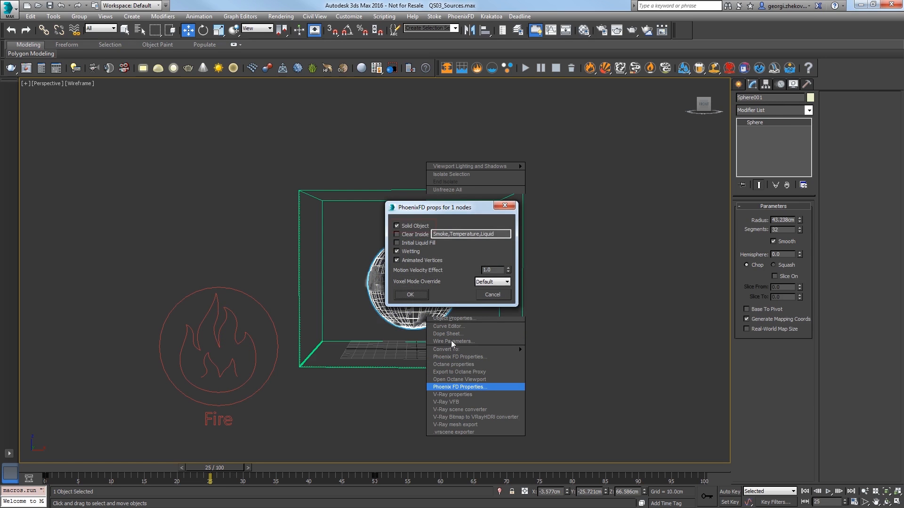
pyautogui.click(396, 226)
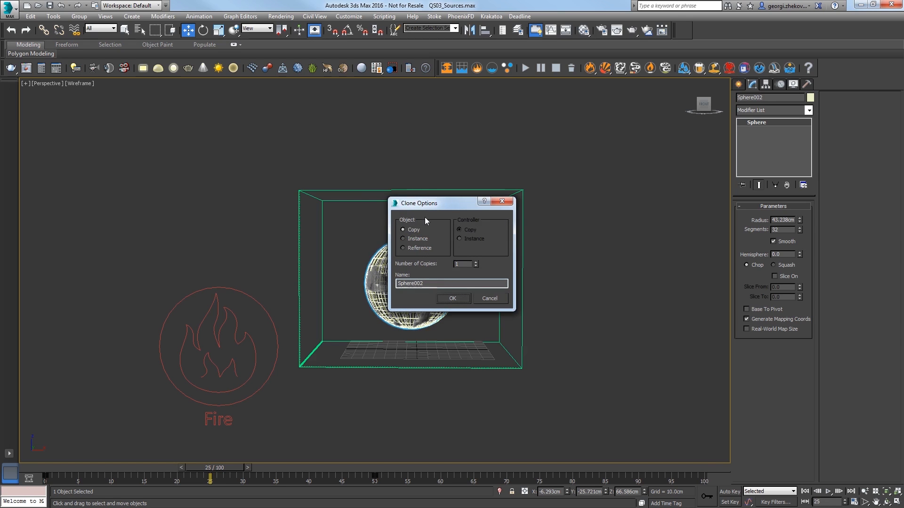
pyautogui.moveTo(452, 300)
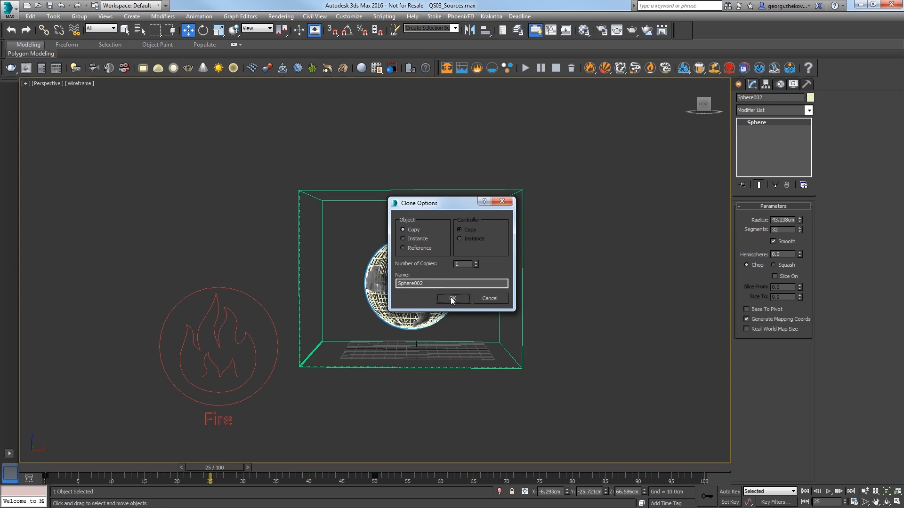
# Step: Copy the sphere as Sphere002 with a 39.494 cm radius, then deselect all
pyautogui.click(452, 299)
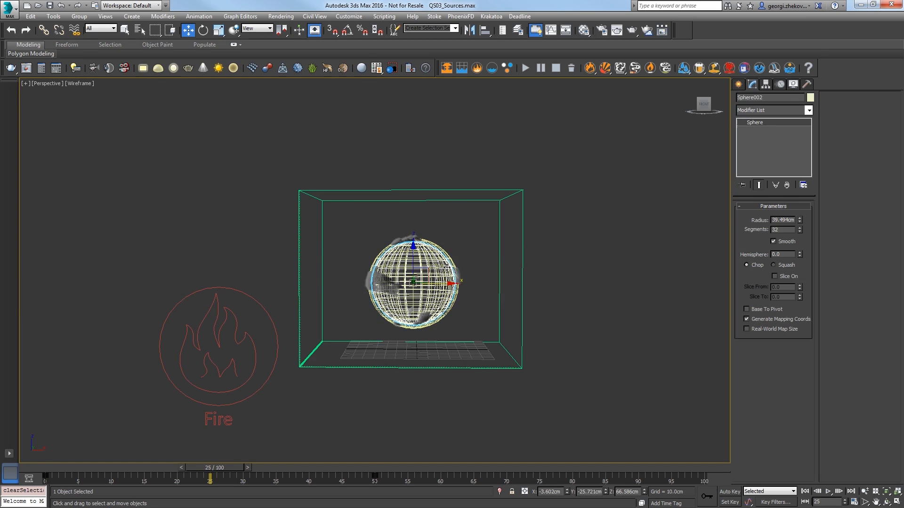
pyautogui.click(809, 97)
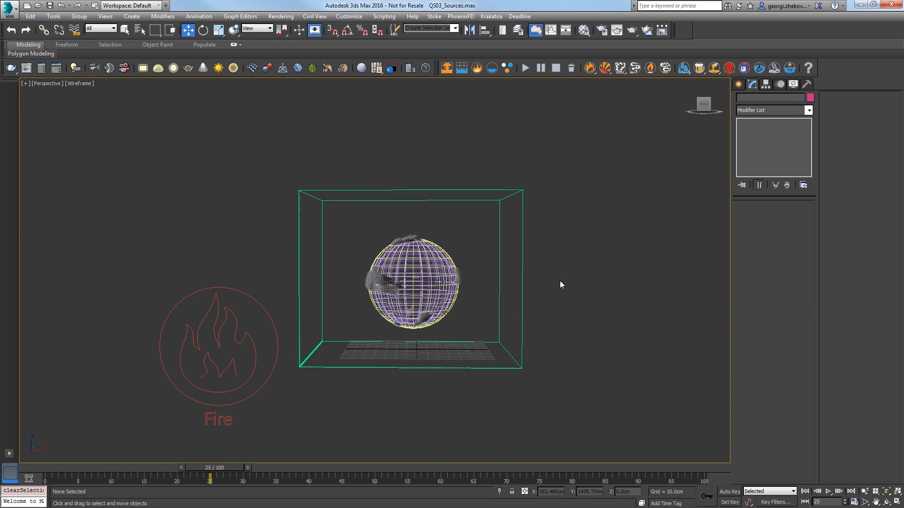
# Step: Create a second Phoenix source, PHXSource002, at the lower left of the viewport
pyautogui.click(475, 67)
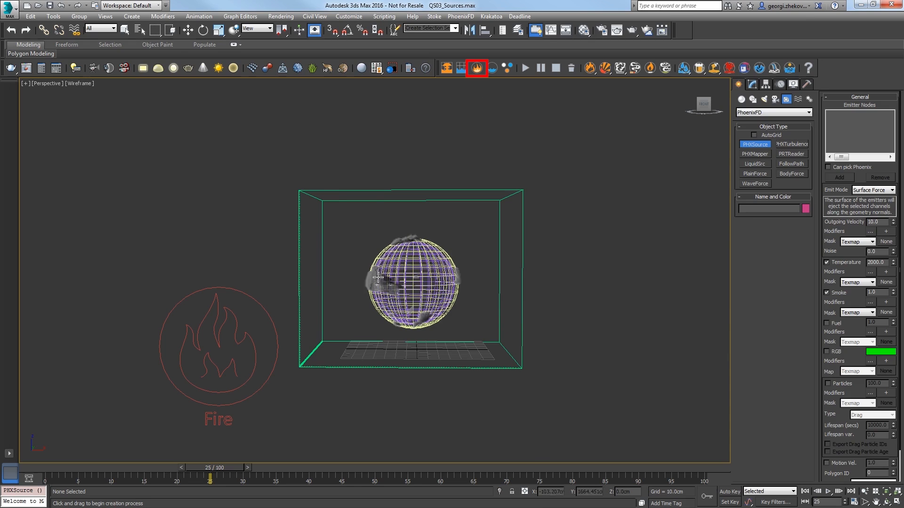
pyautogui.click(86, 406)
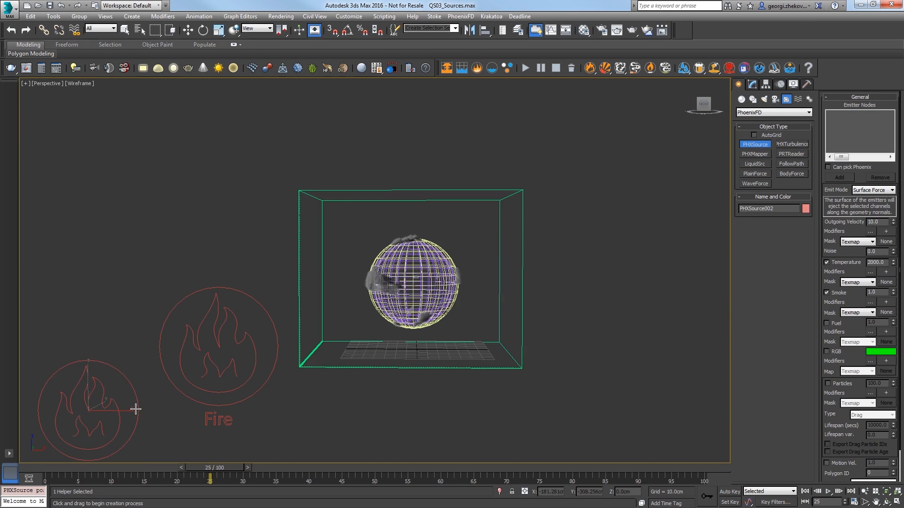
pyautogui.click(751, 84)
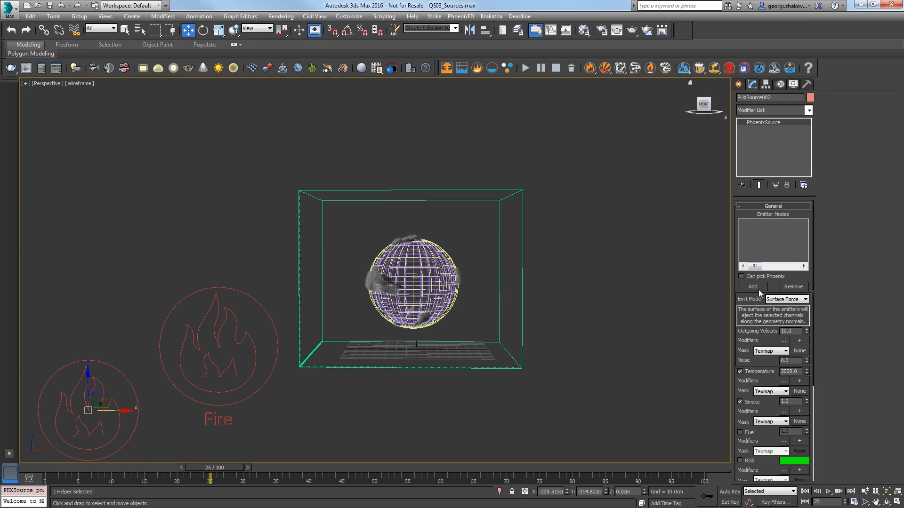
# Step: Pick Sphere002 from the object list as PHXSource002's emitter node
pyautogui.click(751, 287)
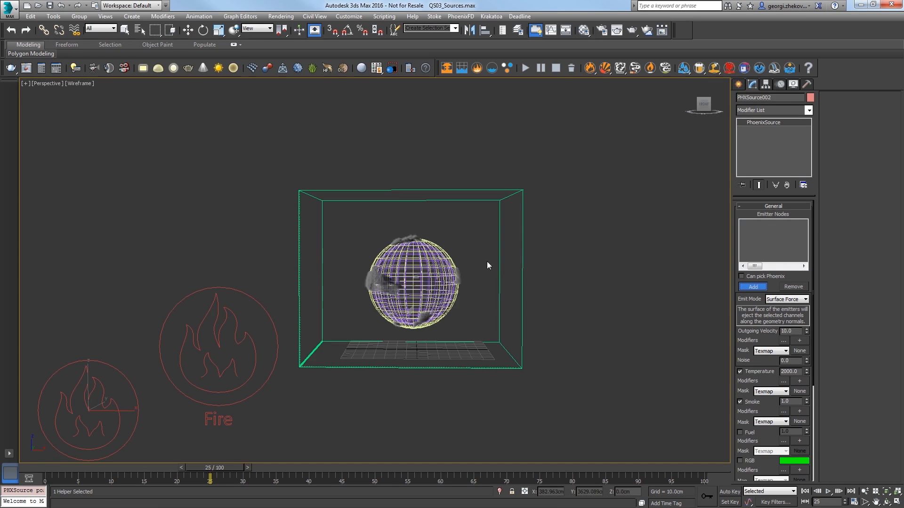
pyautogui.click(752, 287)
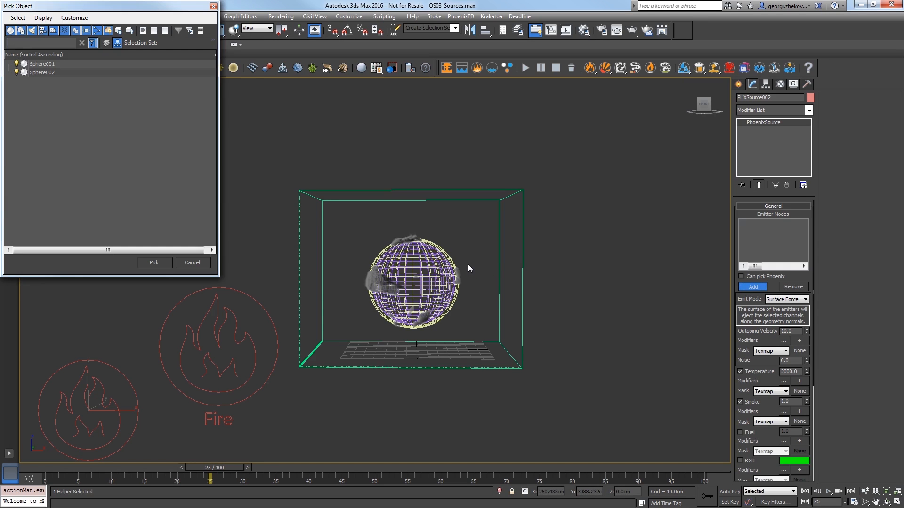
pyautogui.click(41, 72)
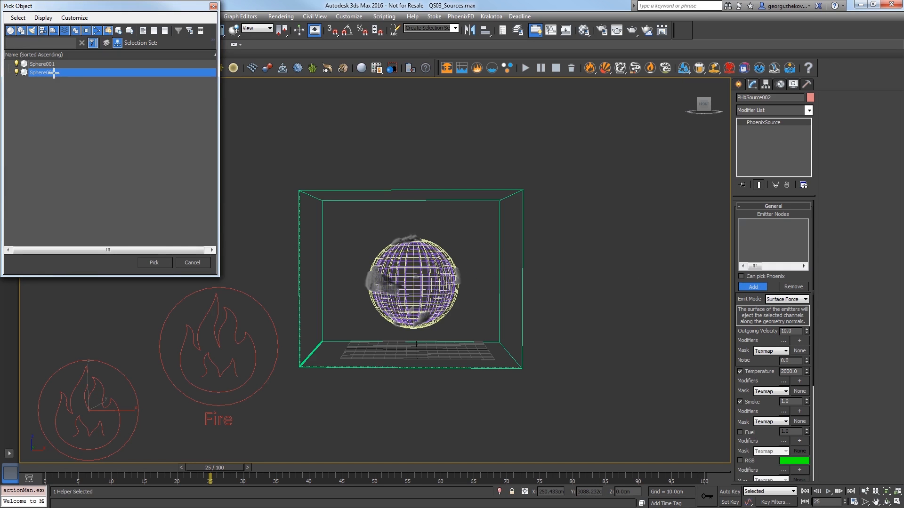
pyautogui.click(153, 263)
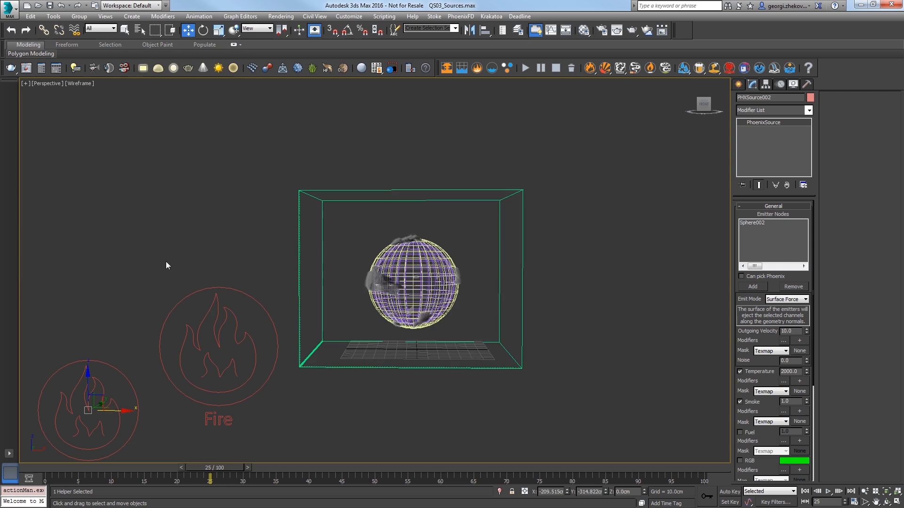
pyautogui.moveTo(620, 316)
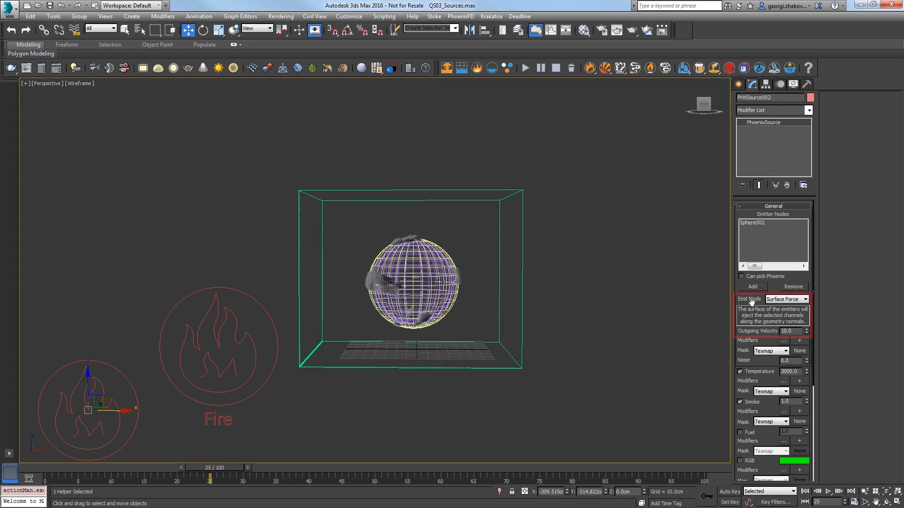
# Step: Switch PHXSource002's emit mode from Surface Force to Volume Brush
pyautogui.click(803, 299)
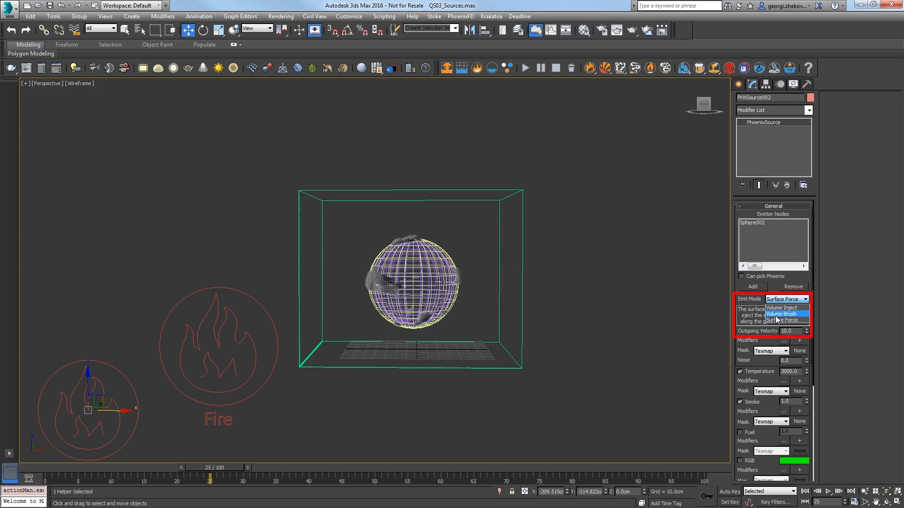
pyautogui.click(779, 314)
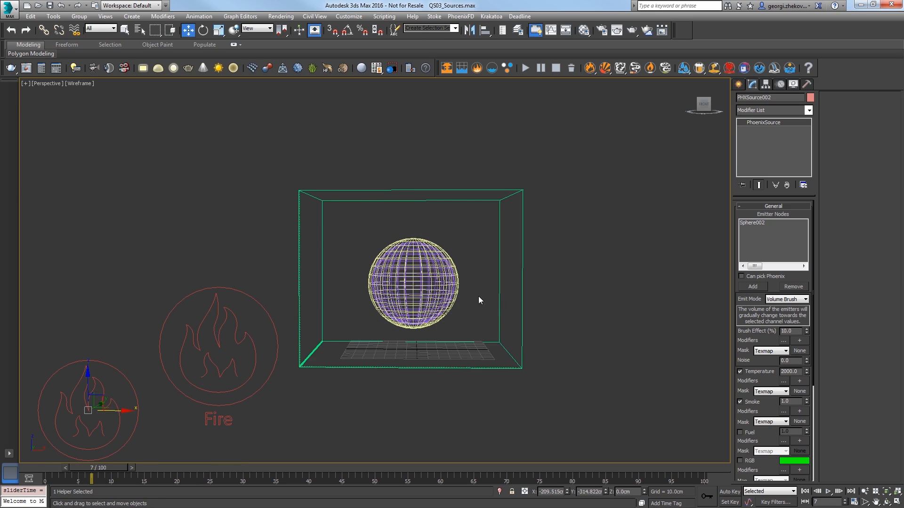
pyautogui.moveTo(501, 311)
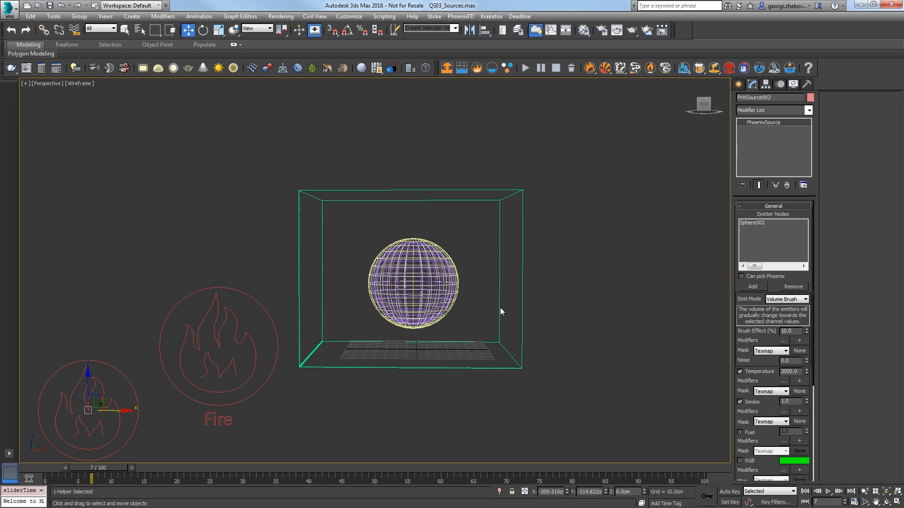
pyautogui.moveTo(424, 266)
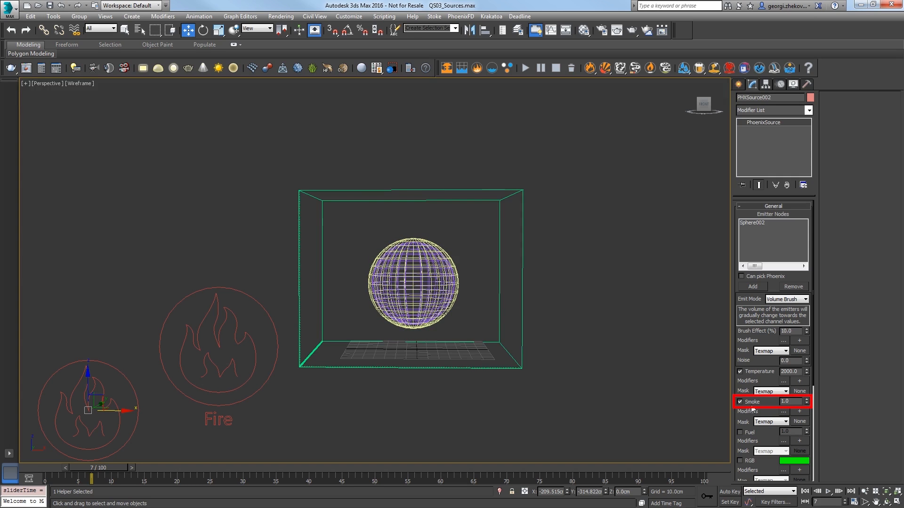
# Step: Disable smoke on PHXSource002 and keyframe its brush effect at frames 34 and 51, ending at 0
pyautogui.click(739, 401)
pyautogui.write('60')
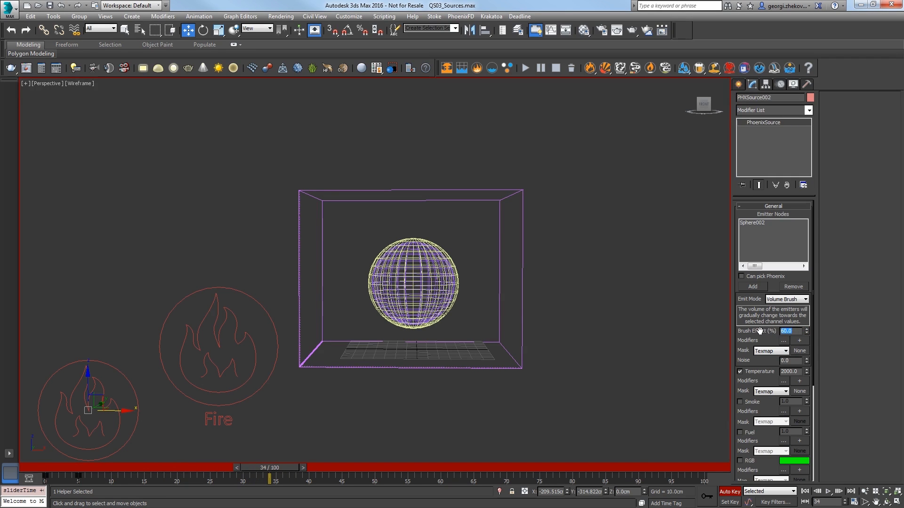
pyautogui.click(308, 468)
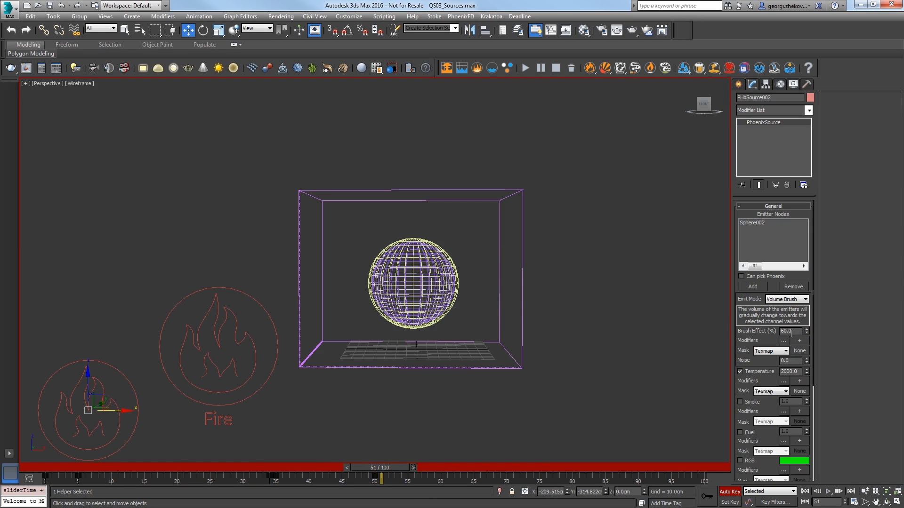
pyautogui.tripleClick(790, 331)
pyautogui.write('0')
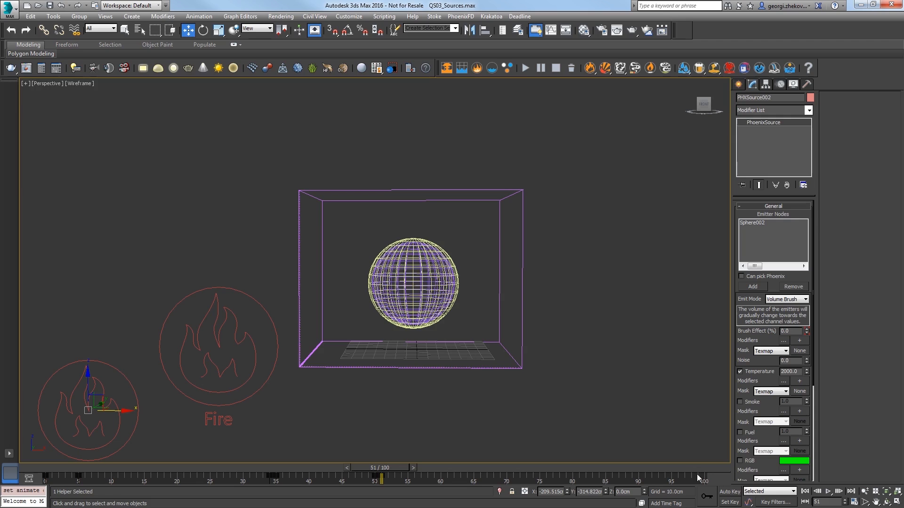
# Step: Rewind to frame 0, start the Phoenix simulation, and show PhoenixFDFire001's Rendering rollout
pyautogui.click(523, 67)
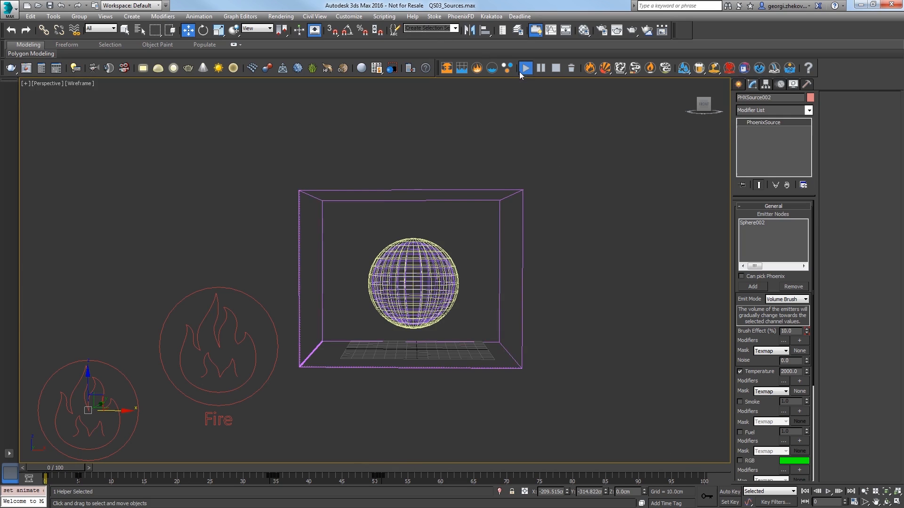
pyautogui.click(524, 68)
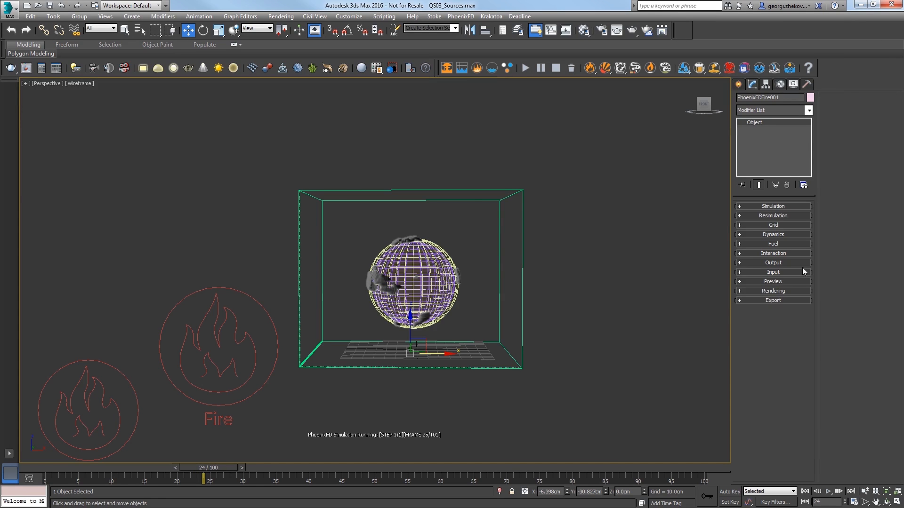
pyautogui.click(772, 290)
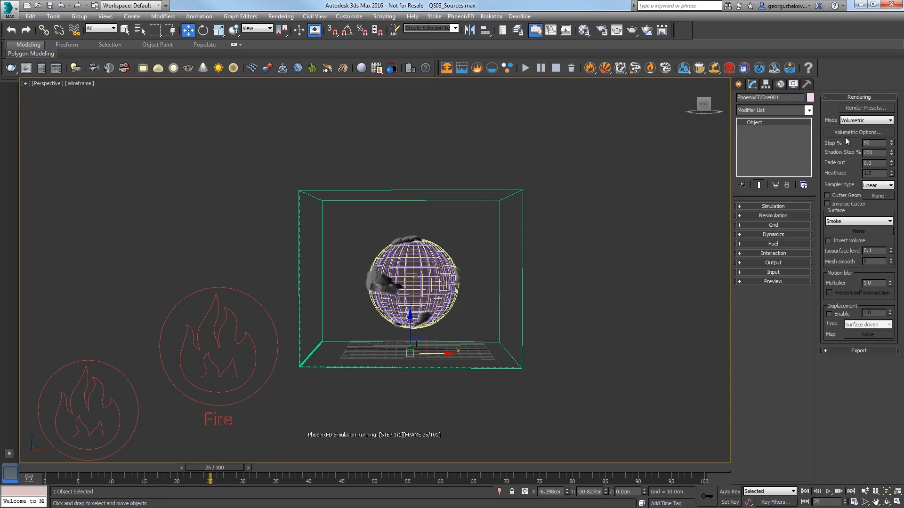
# Step: Set the fire curve's first point to 600, fire multiplier 2.0 and physically based 0.4
pyautogui.click(855, 131)
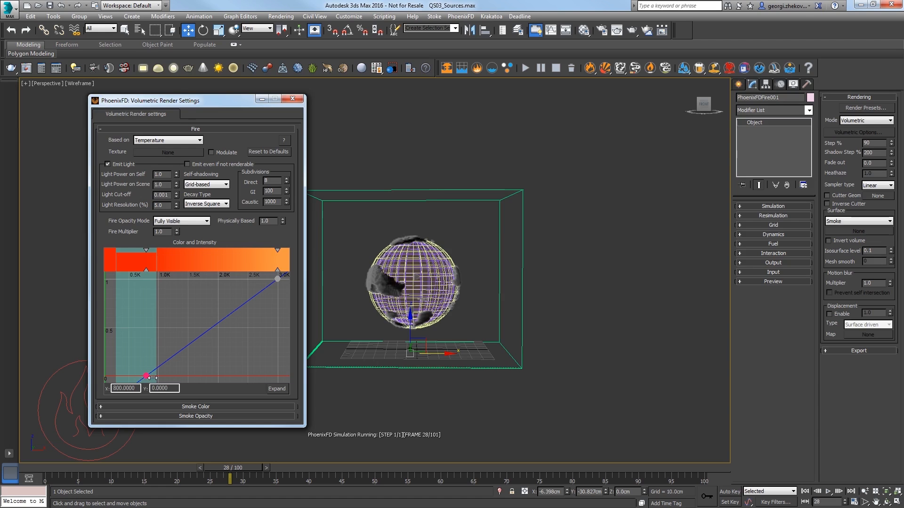
pyautogui.tripleClick(122, 388)
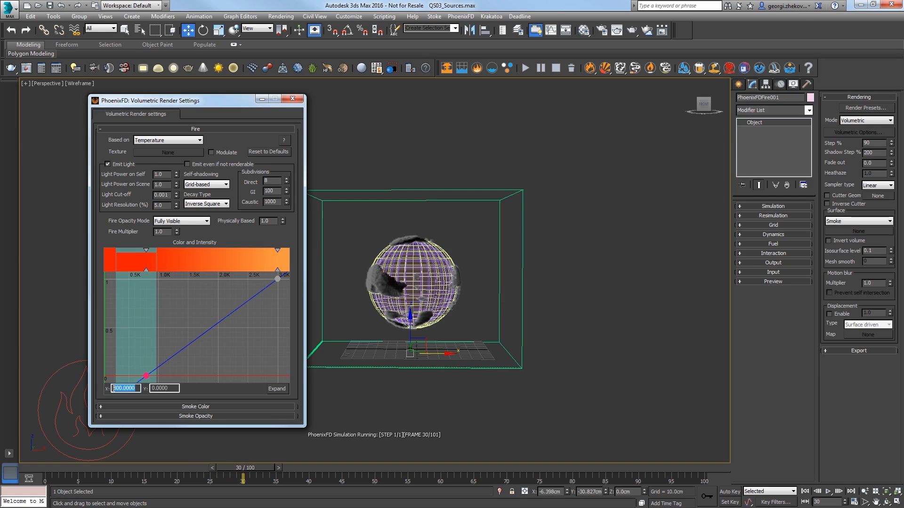
pyautogui.write('600')
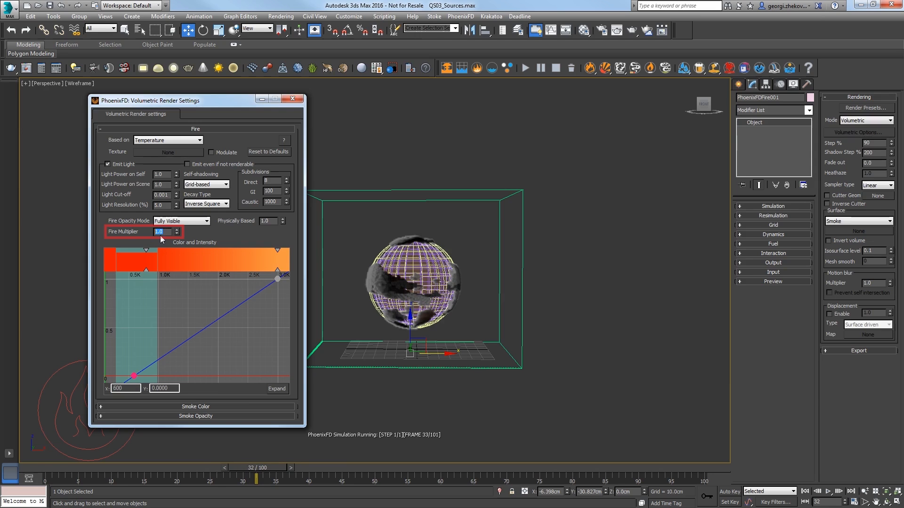
pyautogui.click(176, 229)
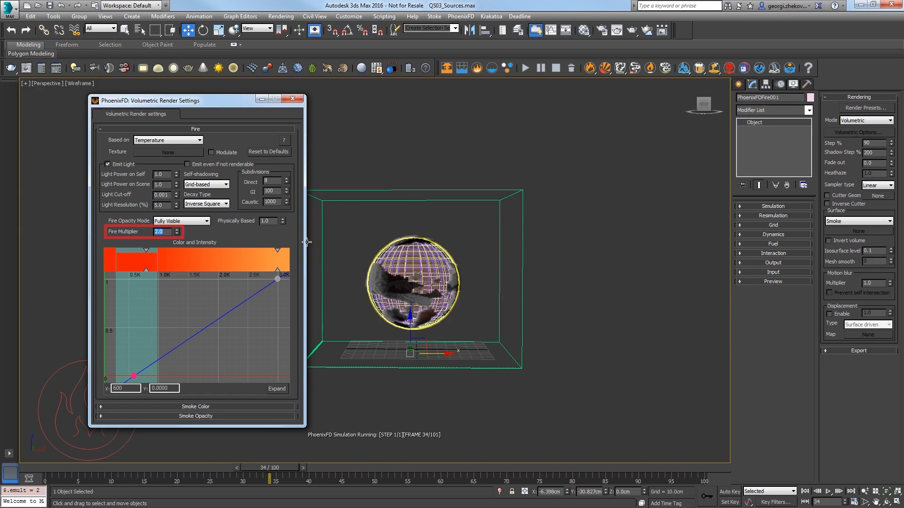
pyautogui.click(267, 221)
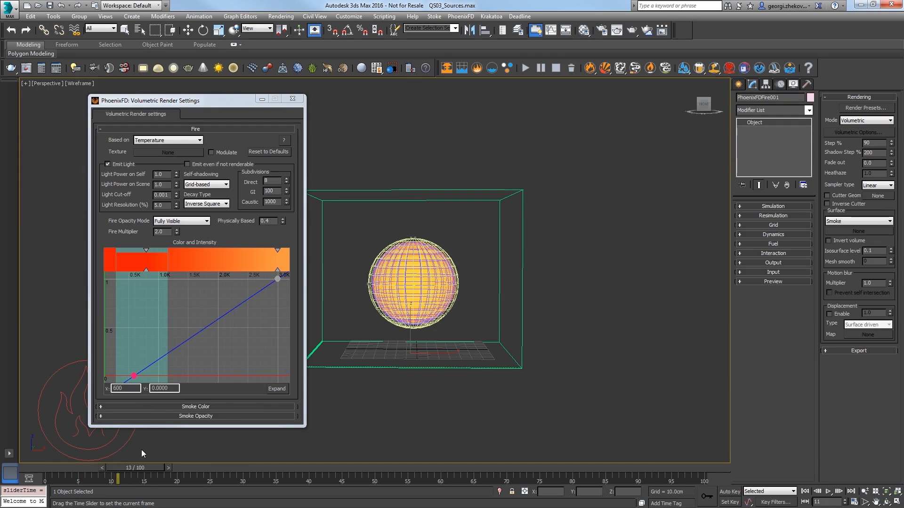
# Step: Close volumetric settings, clone the sphere as Sphere003, deselect, and place PHXSource003
pyautogui.click(292, 99)
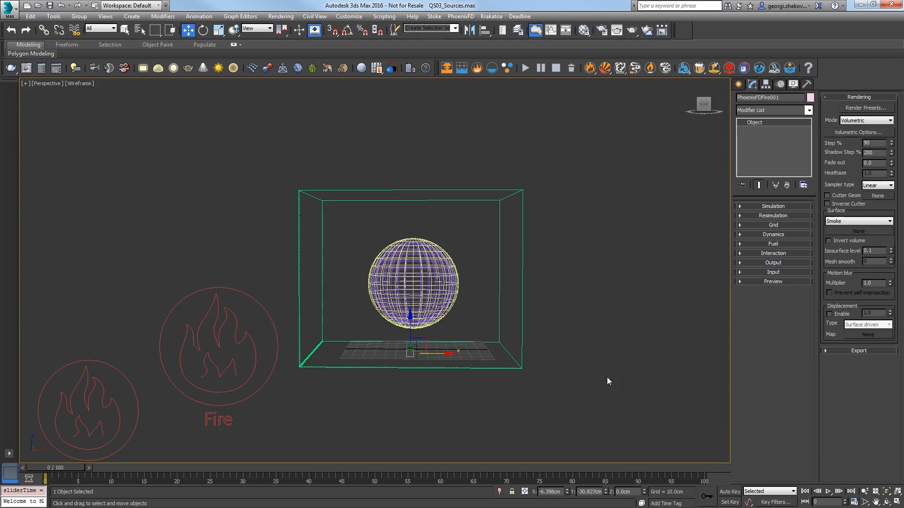
pyautogui.click(411, 283)
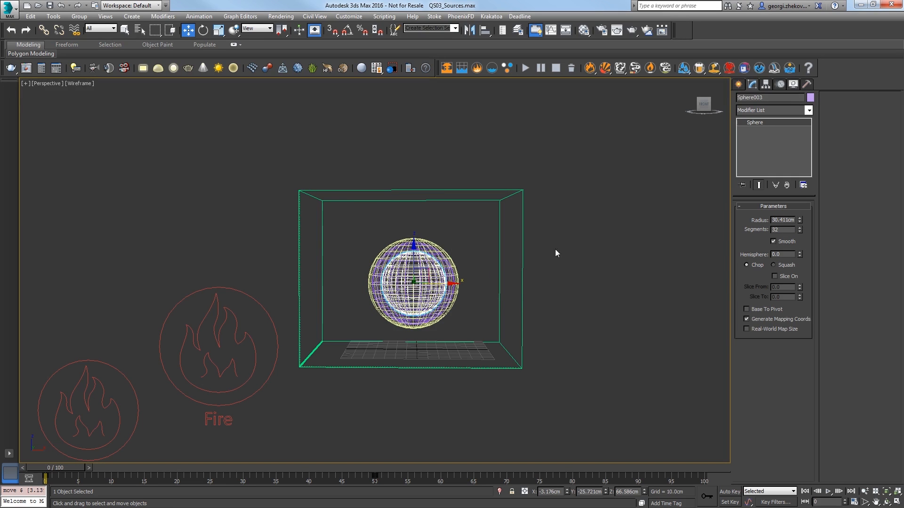
pyautogui.click(809, 97)
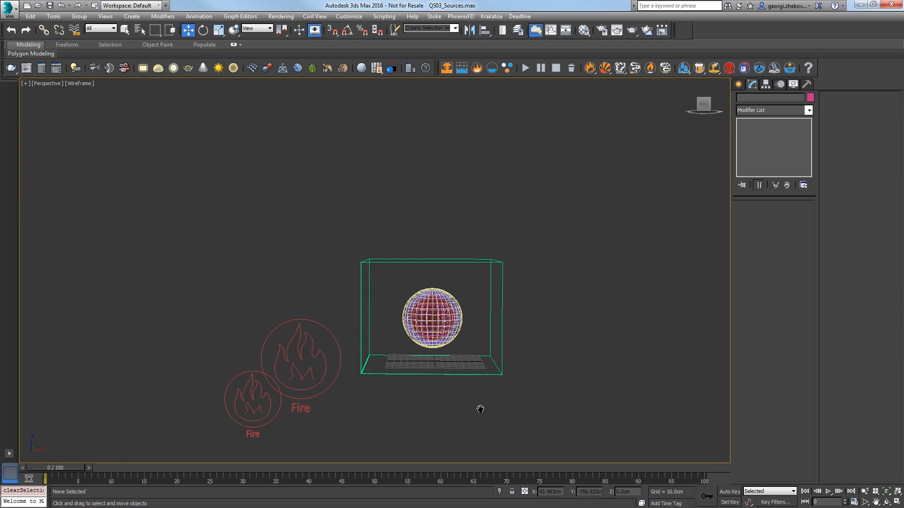
pyautogui.click(476, 67)
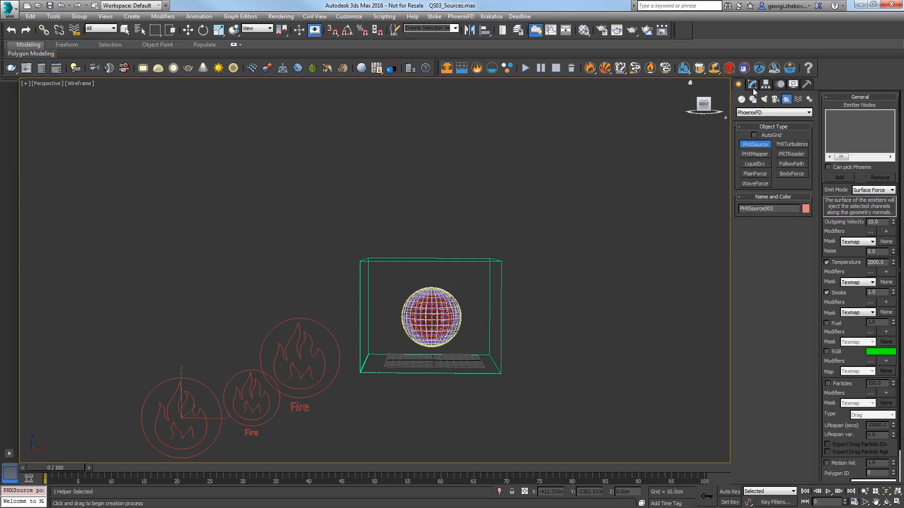
# Step: In PHXSource003's Modify panel, pick Sphere003 from the object list as its emitter
pyautogui.click(751, 84)
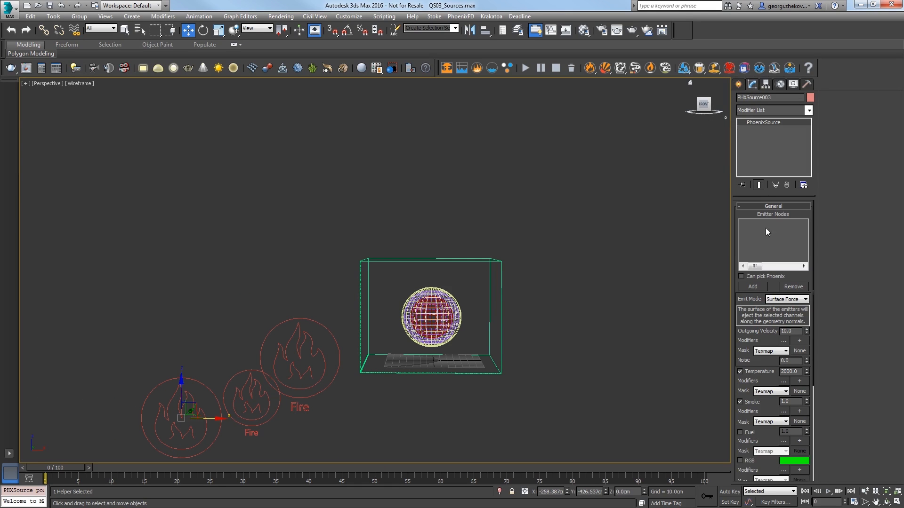
pyautogui.click(751, 287)
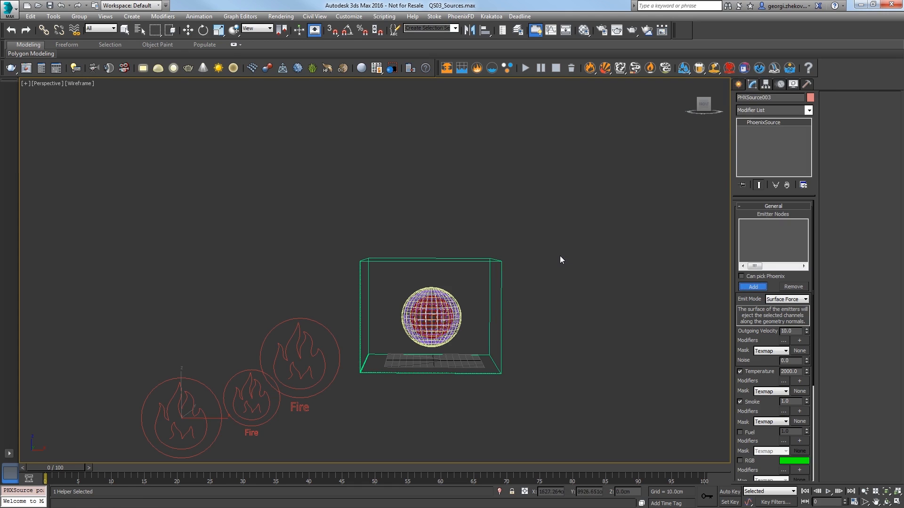
pyautogui.click(752, 286)
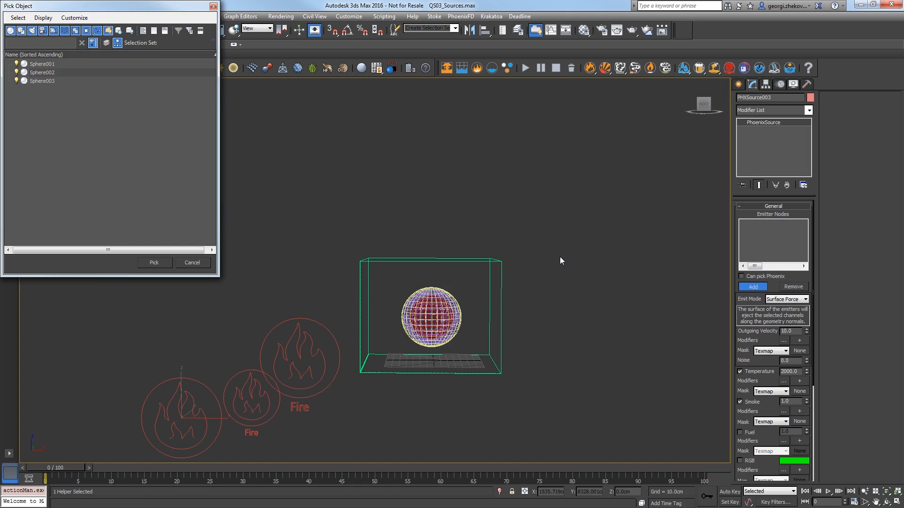
pyautogui.click(42, 80)
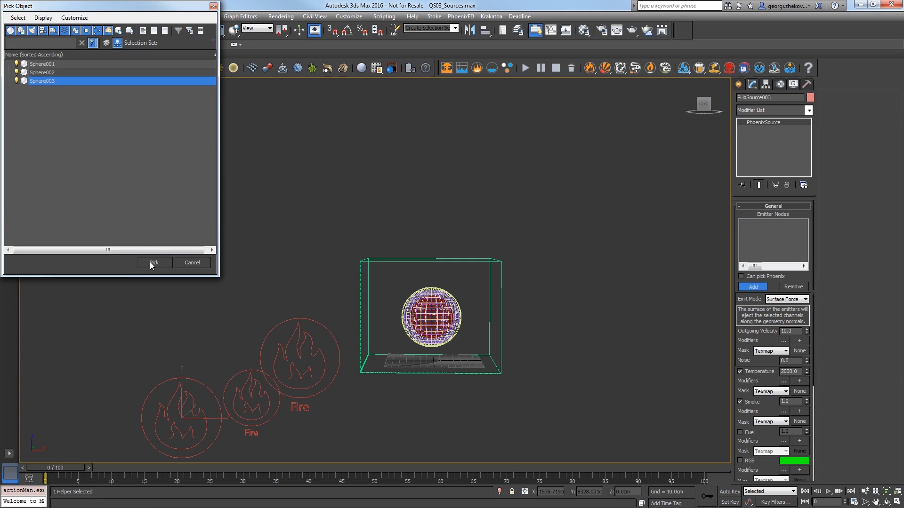
pyautogui.click(154, 263)
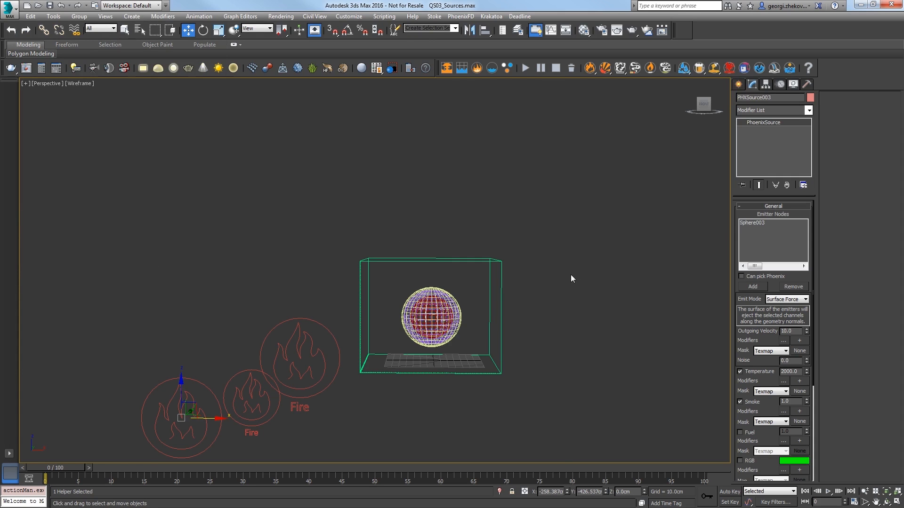
# Step: Switch PHXSource003 to Volume Inject and set Inject Power to 2000 at frame 50
pyautogui.click(806, 300)
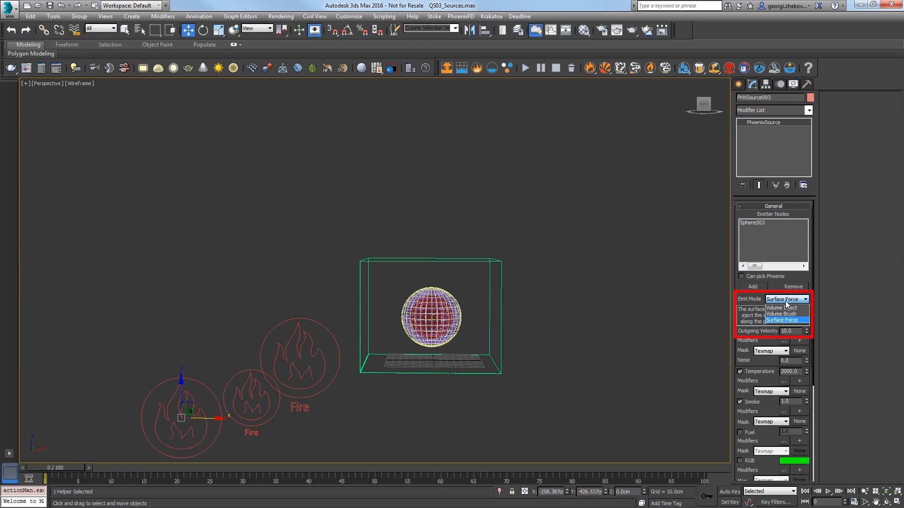
pyautogui.click(781, 307)
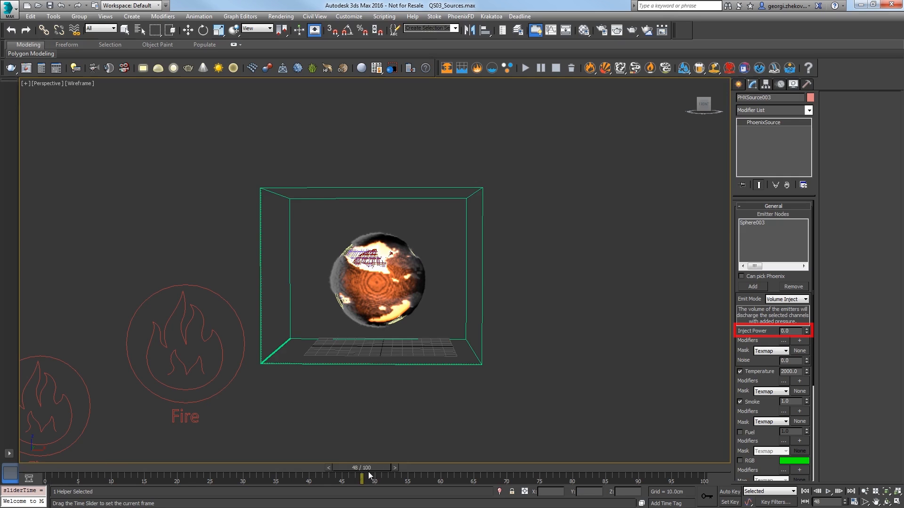
pyautogui.click(728, 492)
pyautogui.write('2000')
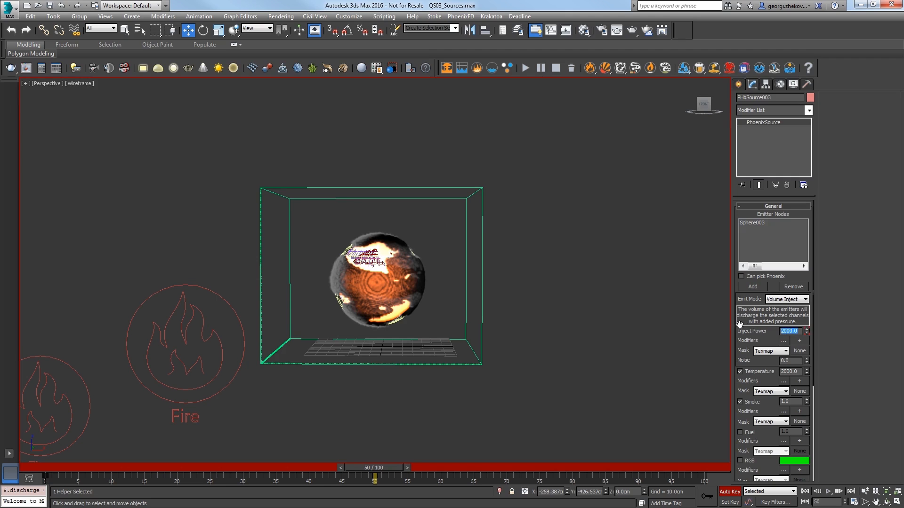
# Step: Key Inject Power to 0 at frame 49, then check the value at frame 51
pyautogui.click(334, 467)
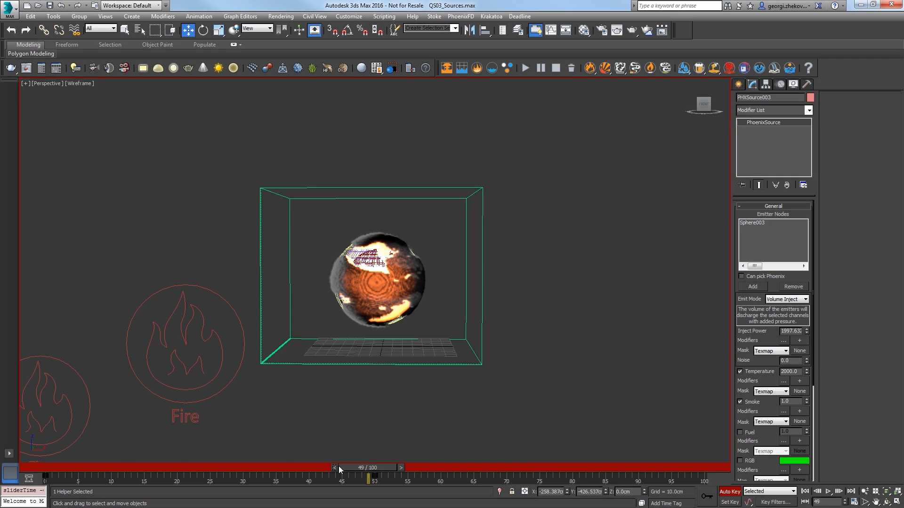
pyautogui.tripleClick(790, 331)
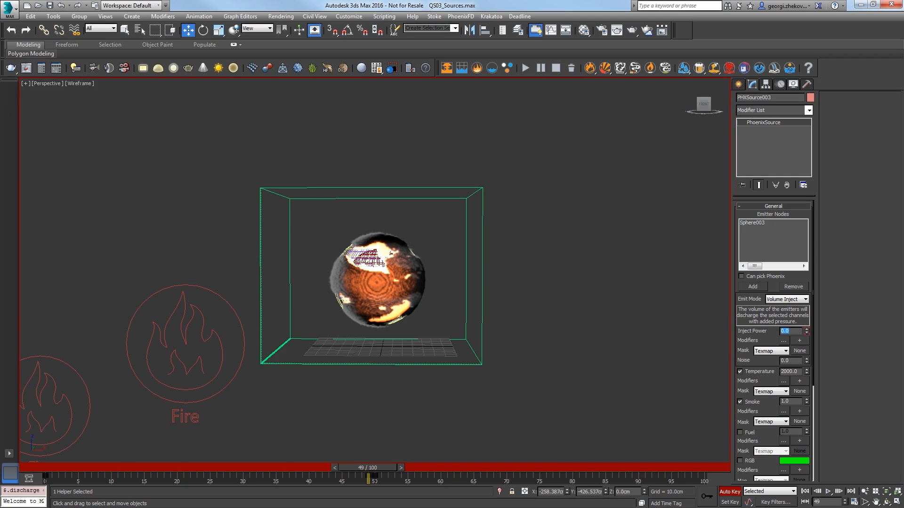
pyautogui.click(413, 467)
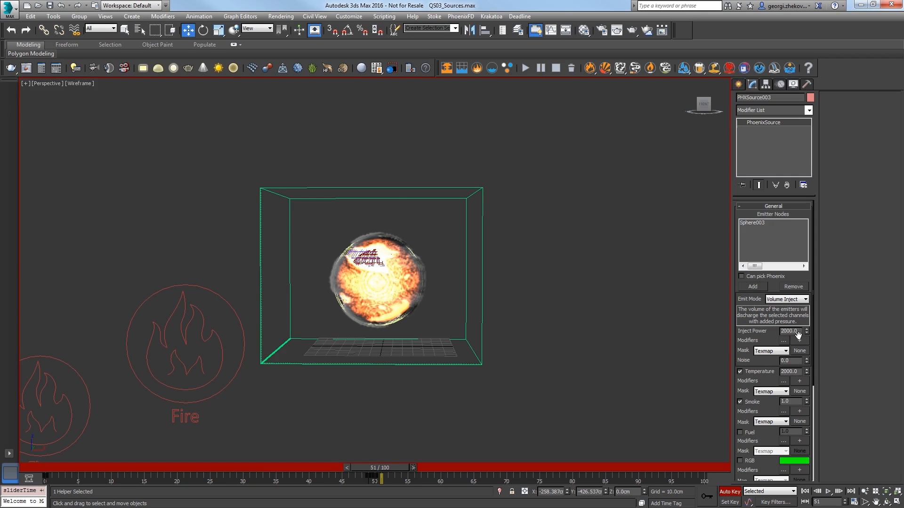
pyautogui.tripleClick(790, 331)
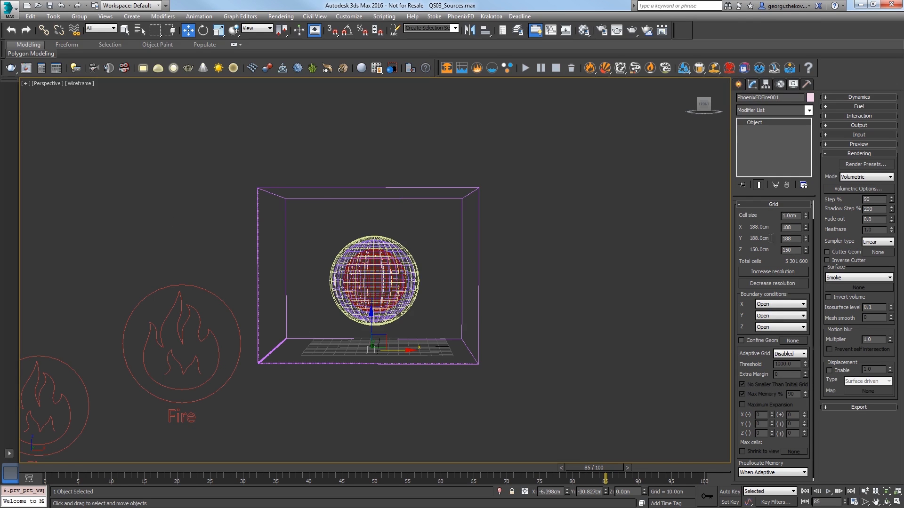
# Step: Base the simulator's adaptive grid on Smoke, with Threshold 0.01 and Extra Margin 20
pyautogui.click(790, 353)
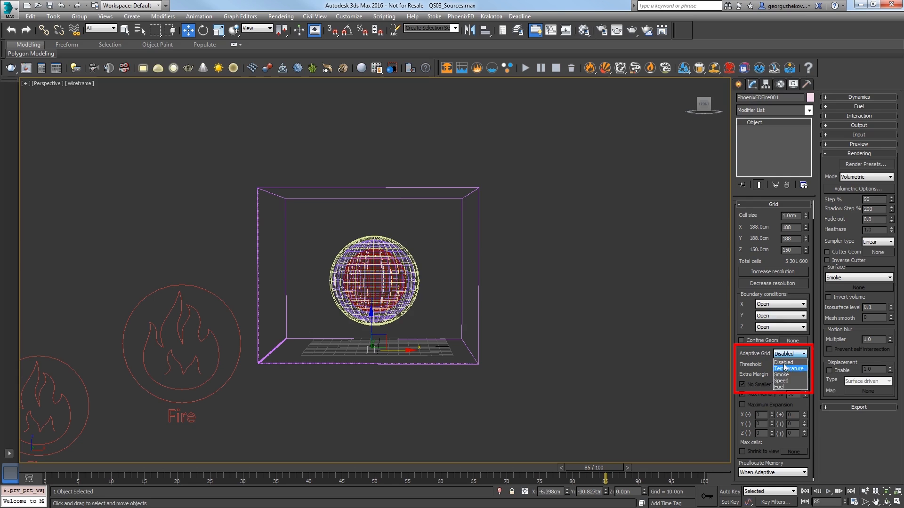
pyautogui.click(781, 374)
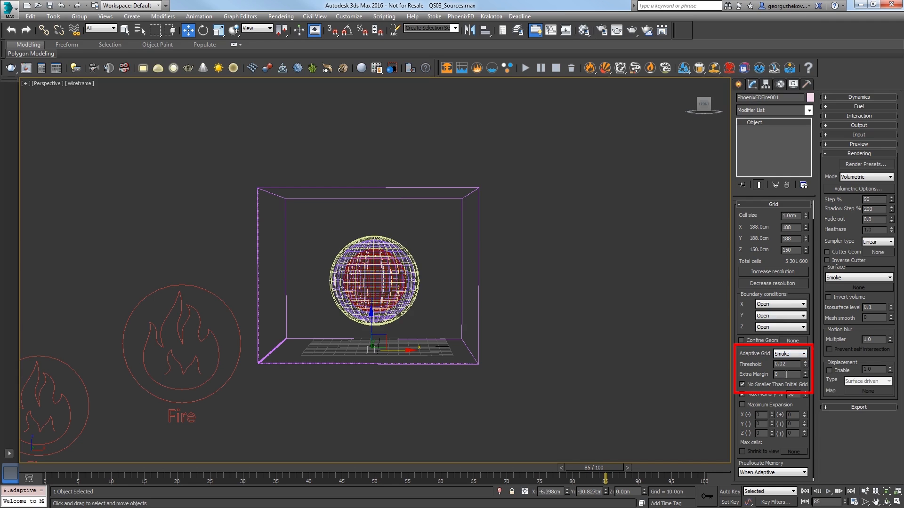
pyautogui.tripleClick(786, 364)
pyautogui.write('0.01')
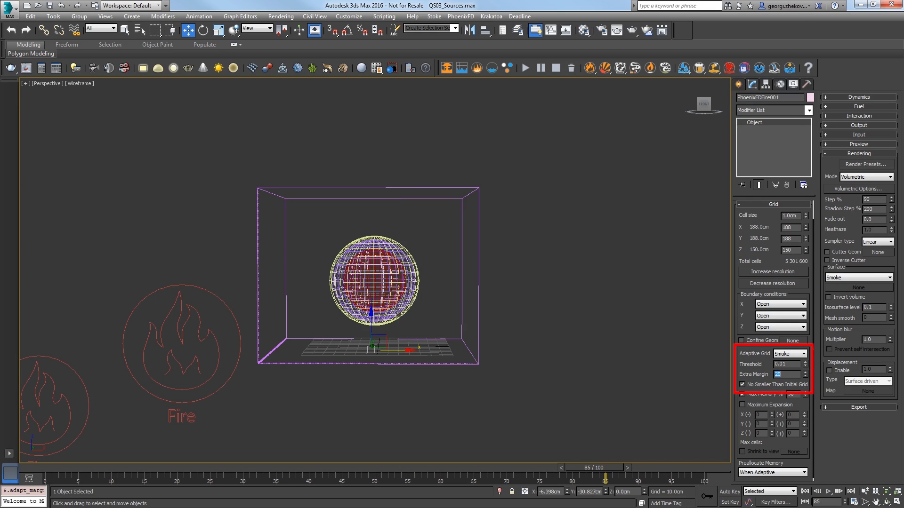
pyautogui.moveTo(724, 368)
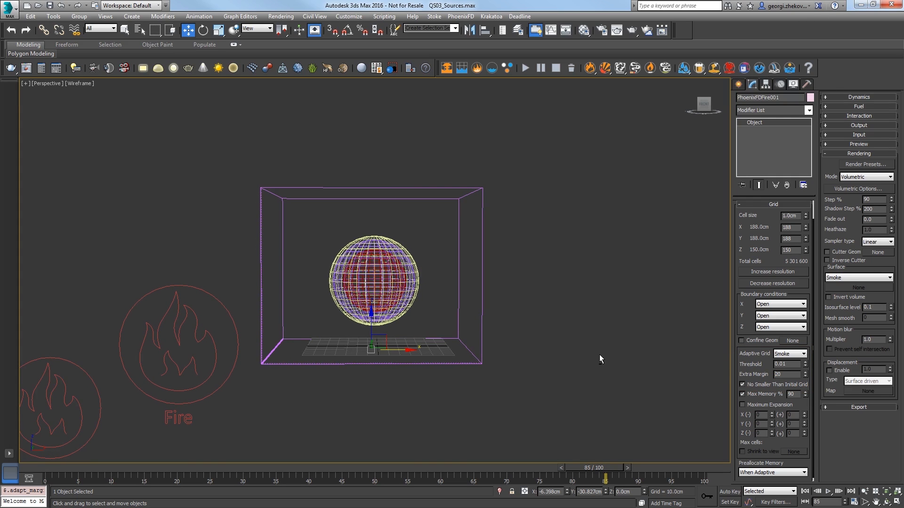
pyautogui.moveTo(693, 216)
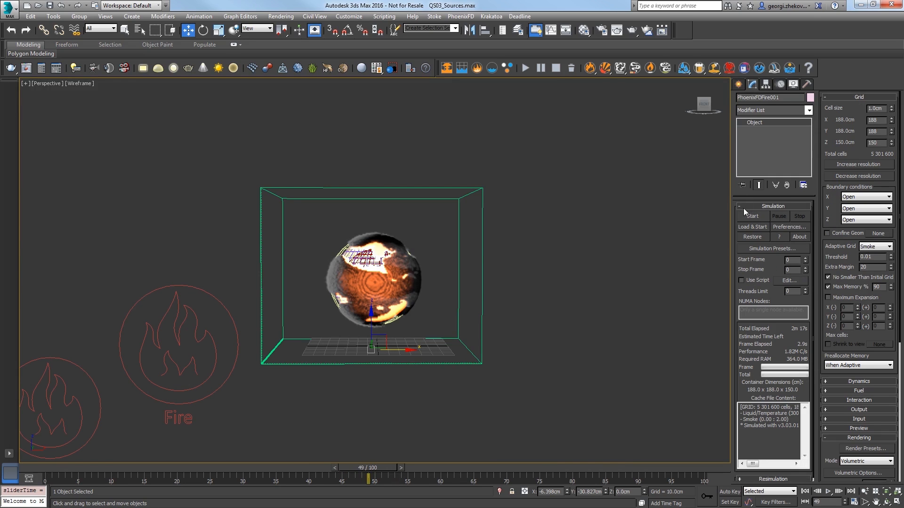
# Step: Set the simulation Start Frame to 50 and start the Phoenix simulation
pyautogui.click(772, 259)
pyautogui.write('50')
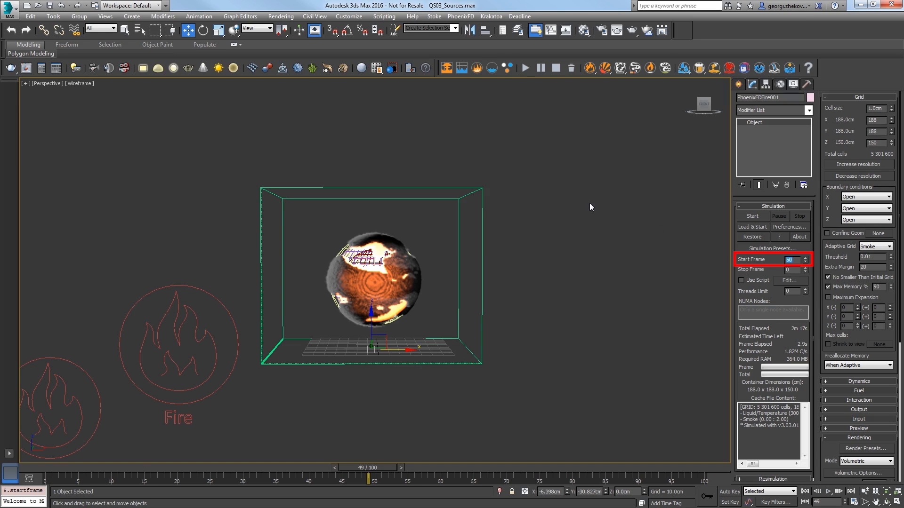
pyautogui.click(751, 215)
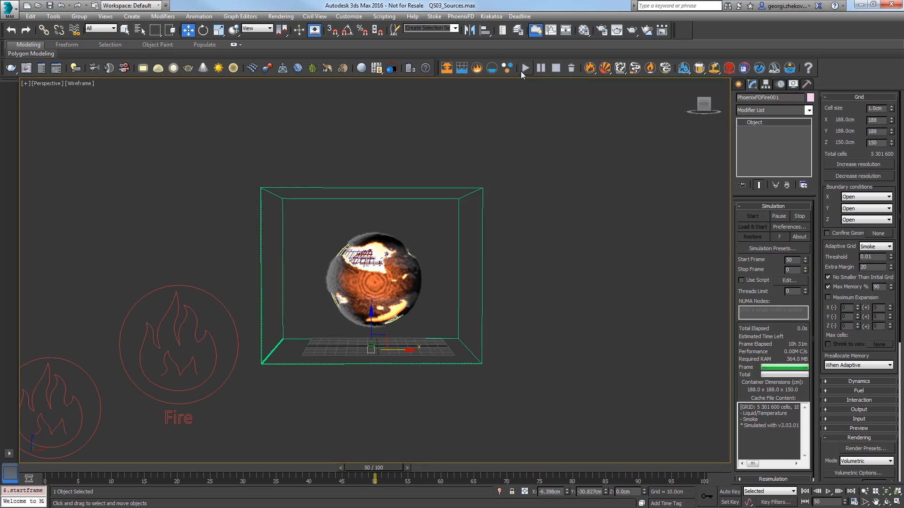
pyautogui.click(752, 215)
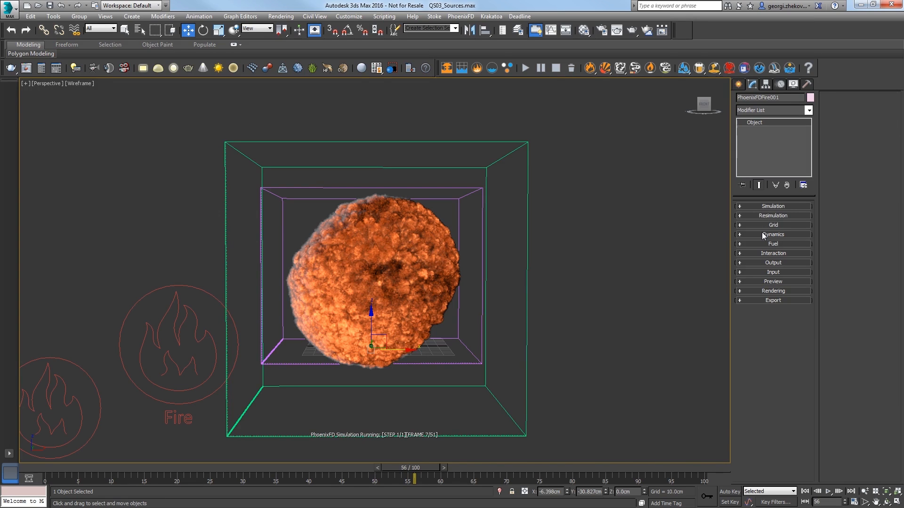
# Step: In the Dynamics rollout, set Conservation Quality to 40
pyautogui.click(773, 233)
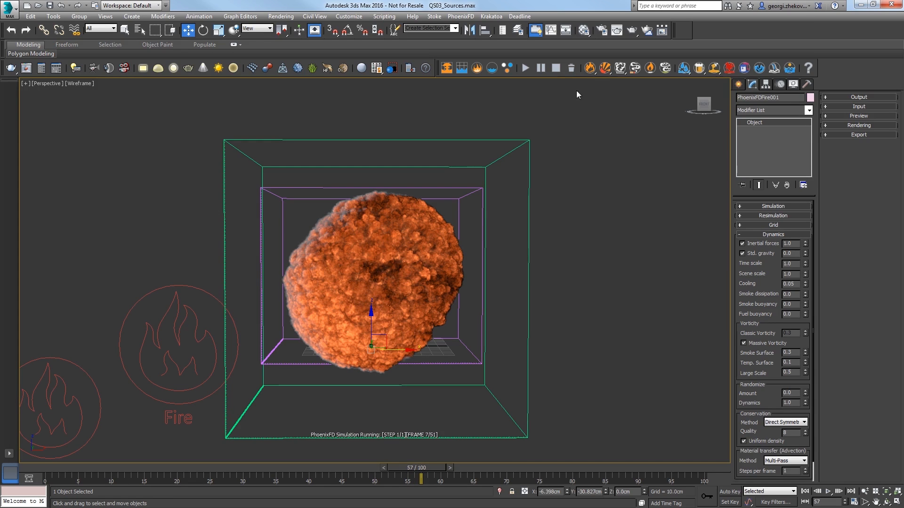
pyautogui.moveTo(765, 325)
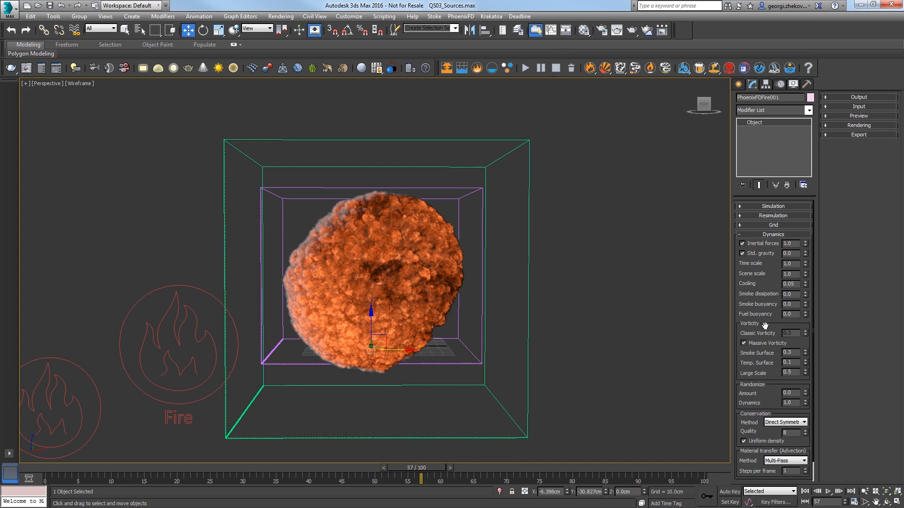
pyautogui.scroll(-3)
pyautogui.write('40')
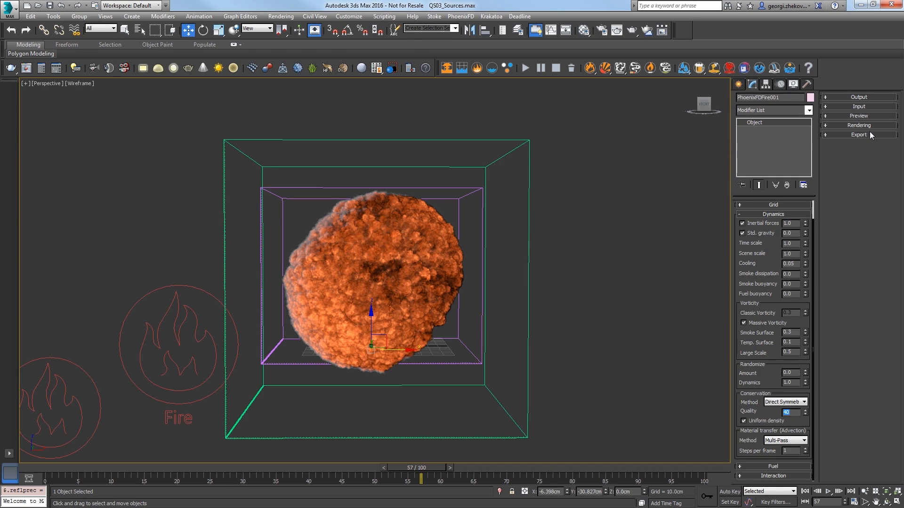
# Step: In Volumetric Options, make the 0.5K fire gradient key green and set Fire Multiplier to 20
pyautogui.click(858, 125)
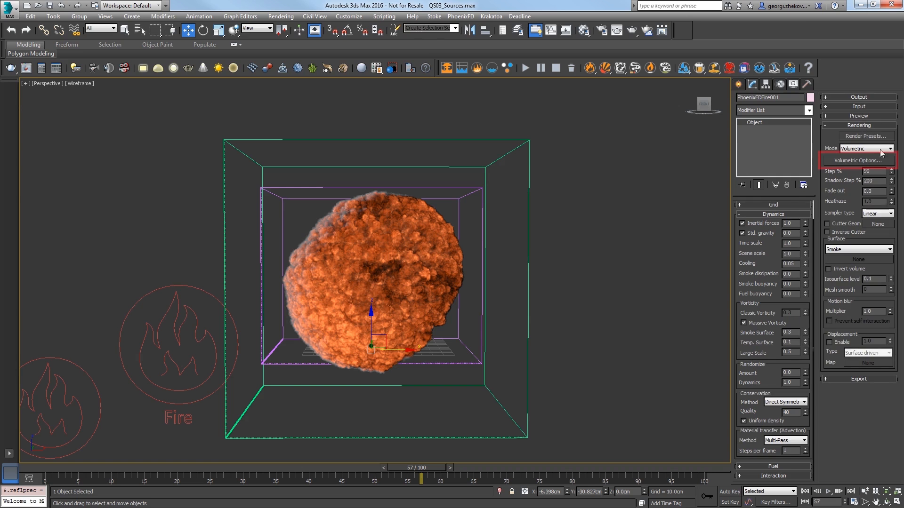
pyautogui.click(857, 160)
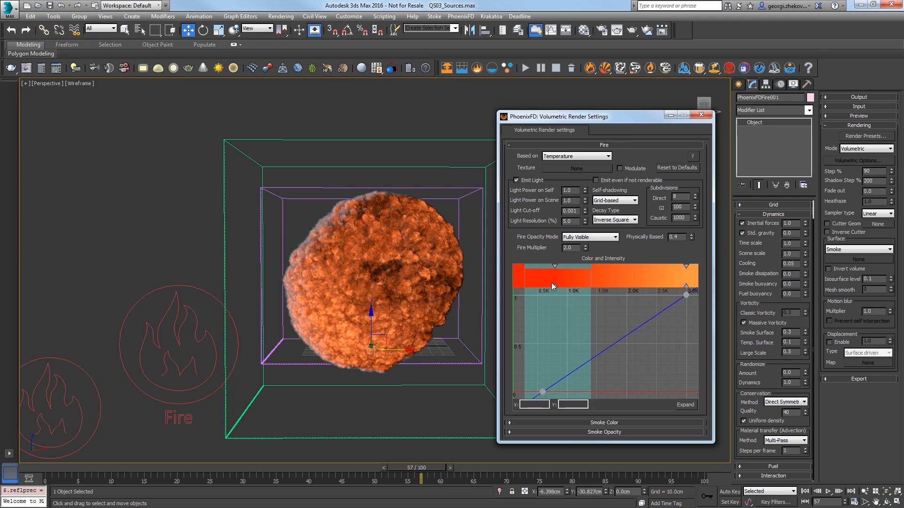
pyautogui.doubleClick(554, 267)
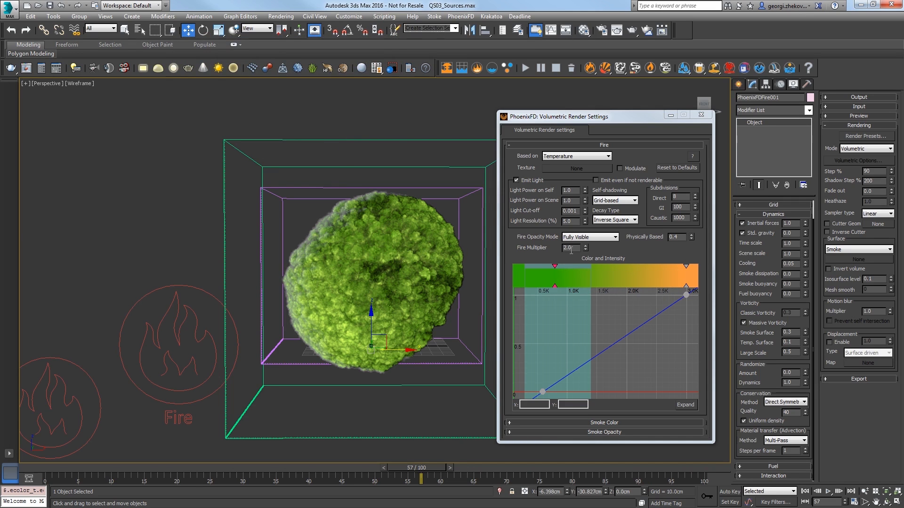
pyautogui.tripleClick(570, 247)
pyautogui.write('20')
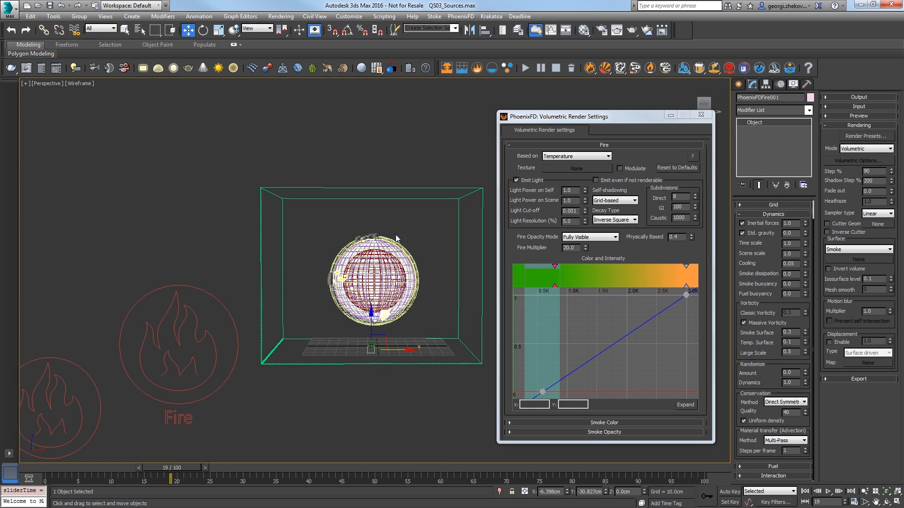
pyautogui.moveTo(319, 378)
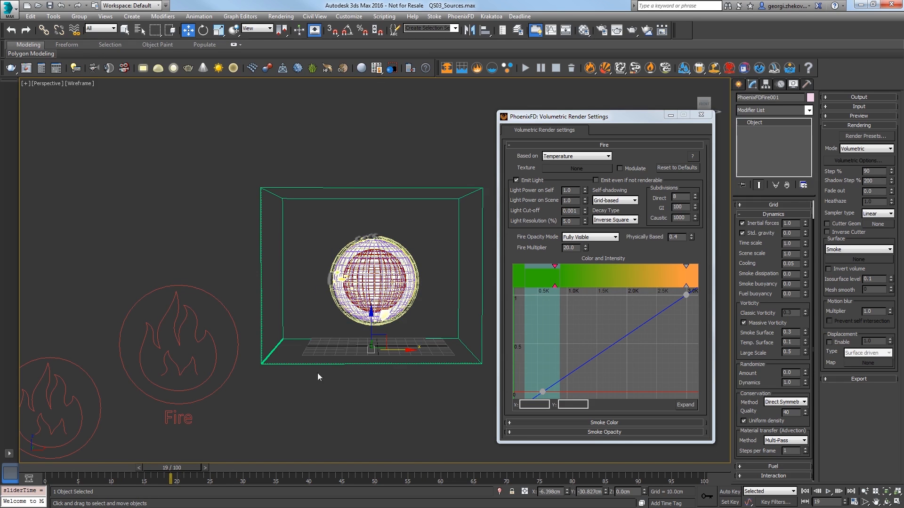
pyautogui.moveTo(298, 285)
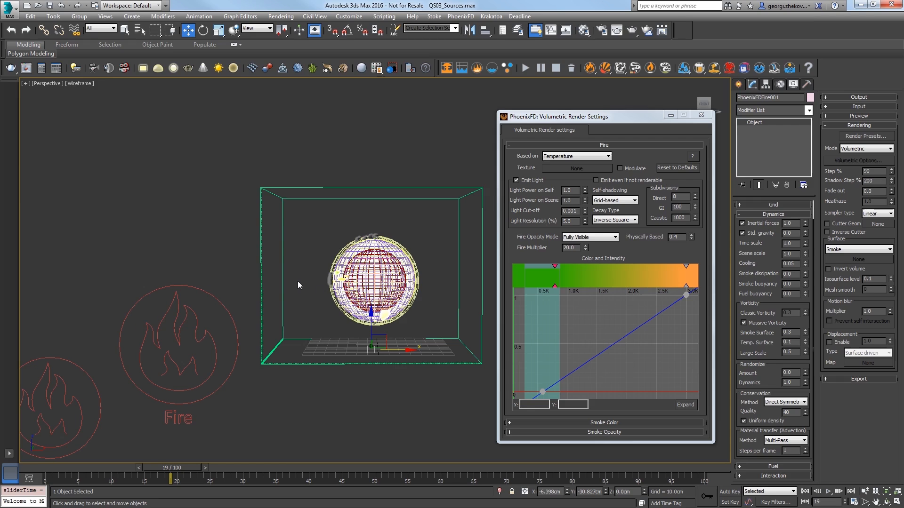
pyautogui.moveTo(340, 461)
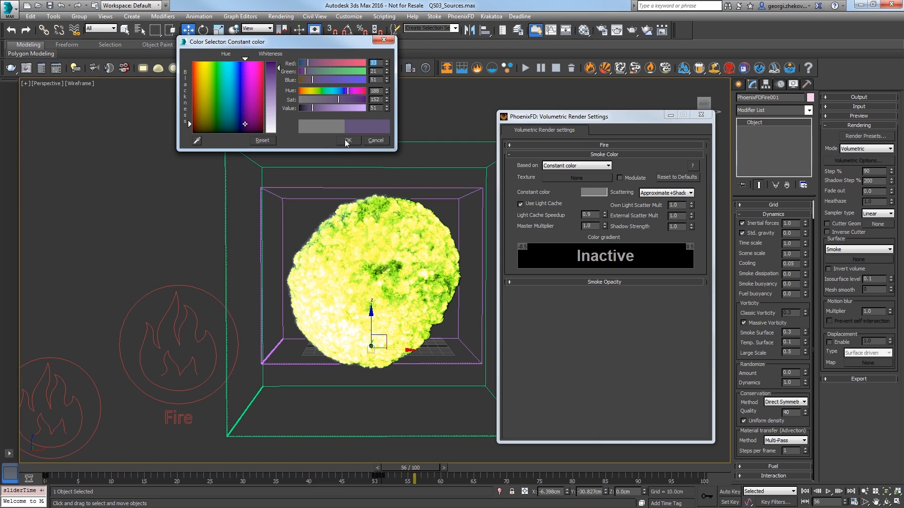
# Step: Give the smoke a constant dark purple colour
pyautogui.click(347, 141)
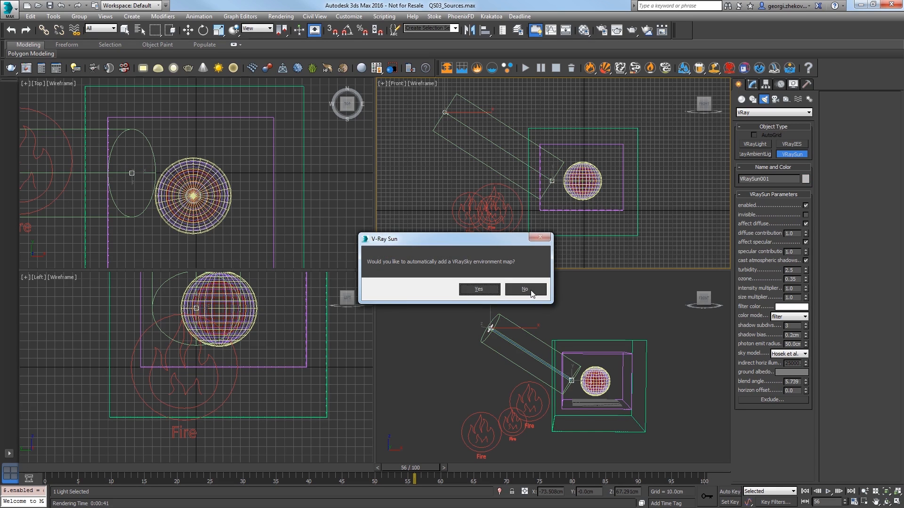
# Step: Add VRaySun001 without a VRaySky map and set its intensity multiplier to 0
pyautogui.click(523, 289)
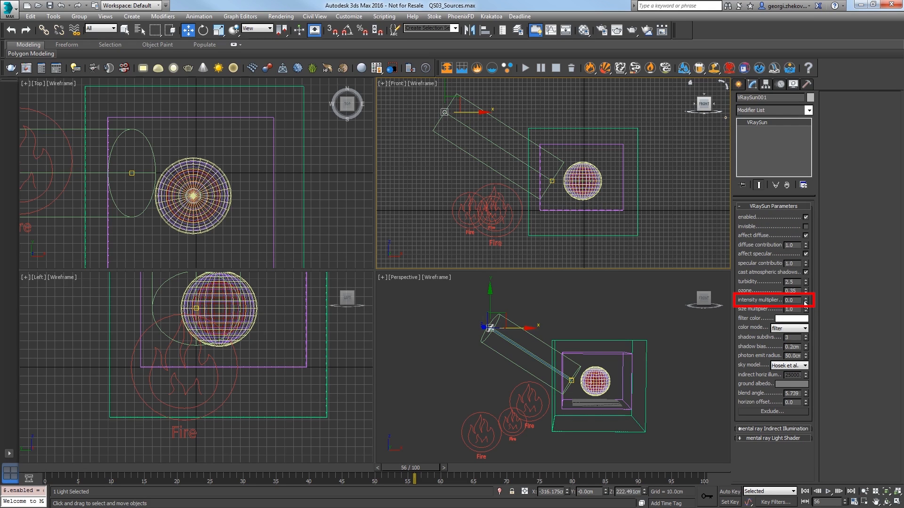
pyautogui.click(808, 297)
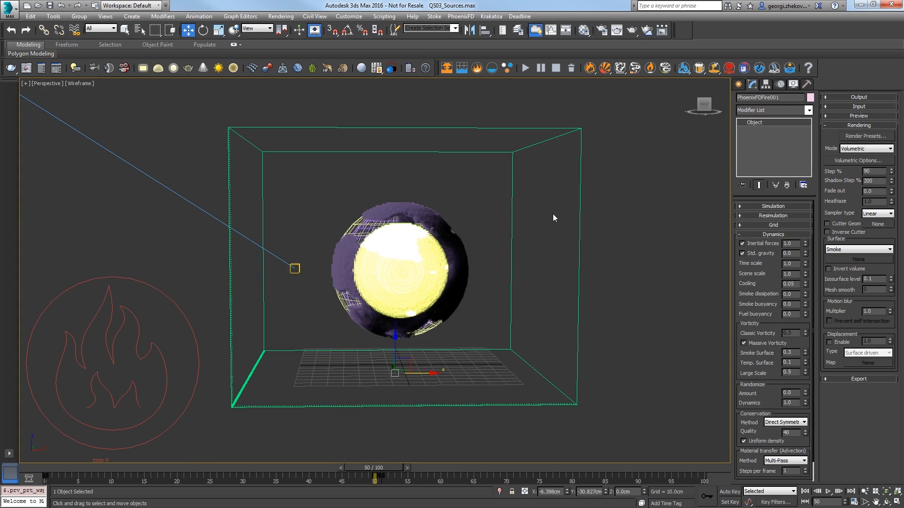
# Step: Reset the simulator's Start Frame to 0 and rerun the Phoenix simulation
pyautogui.click(772, 206)
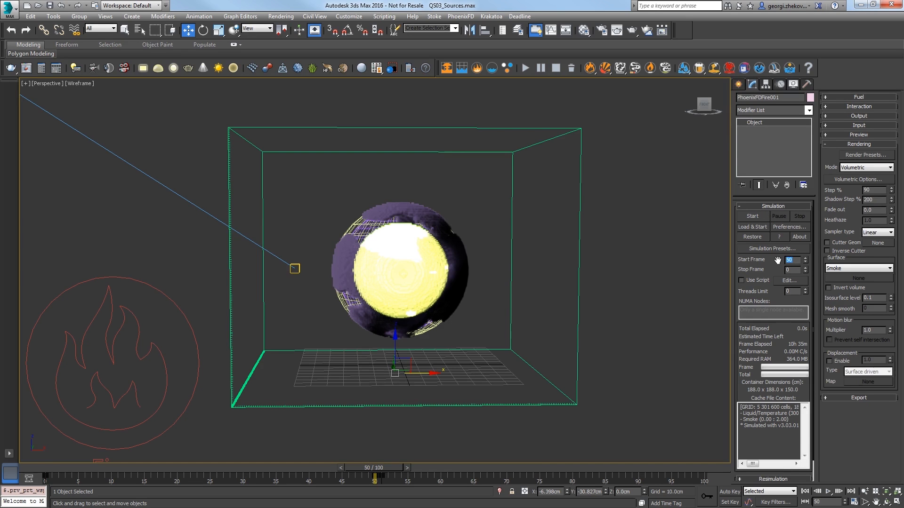
pyautogui.click(773, 205)
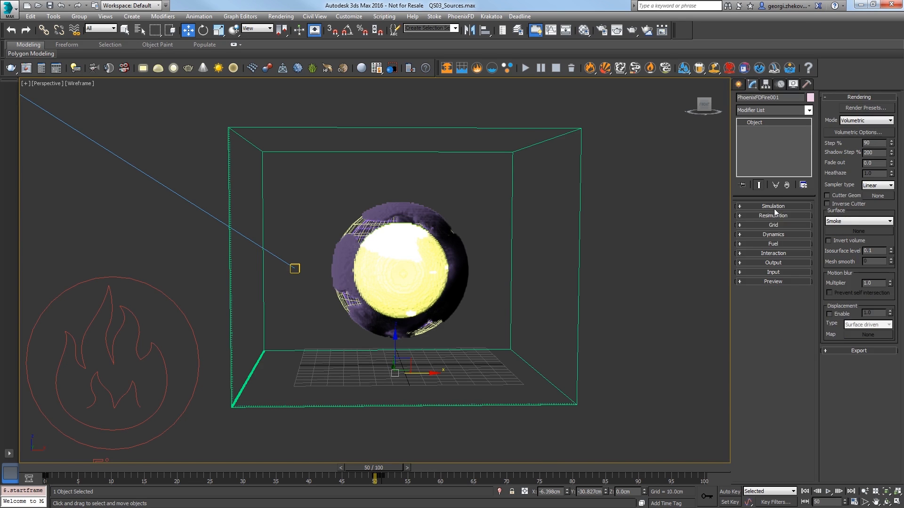
pyautogui.click(774, 215)
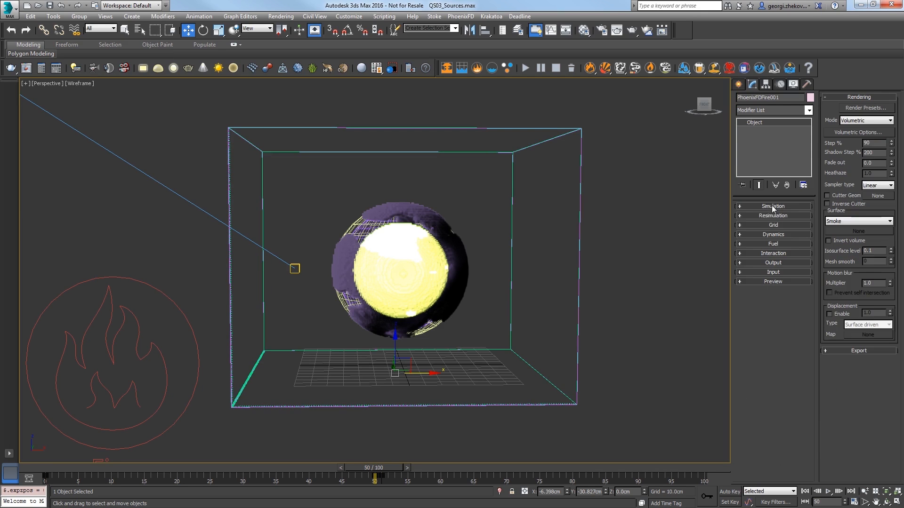
pyautogui.click(773, 206)
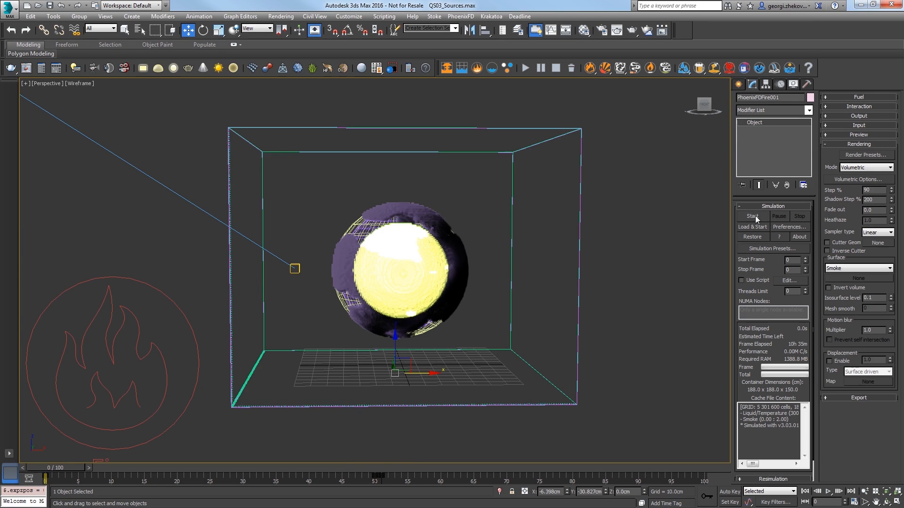
pyautogui.click(752, 216)
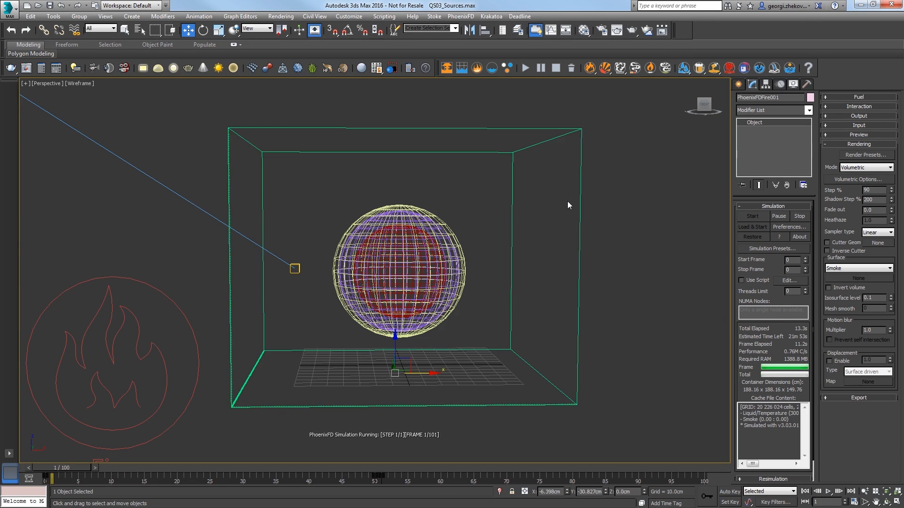